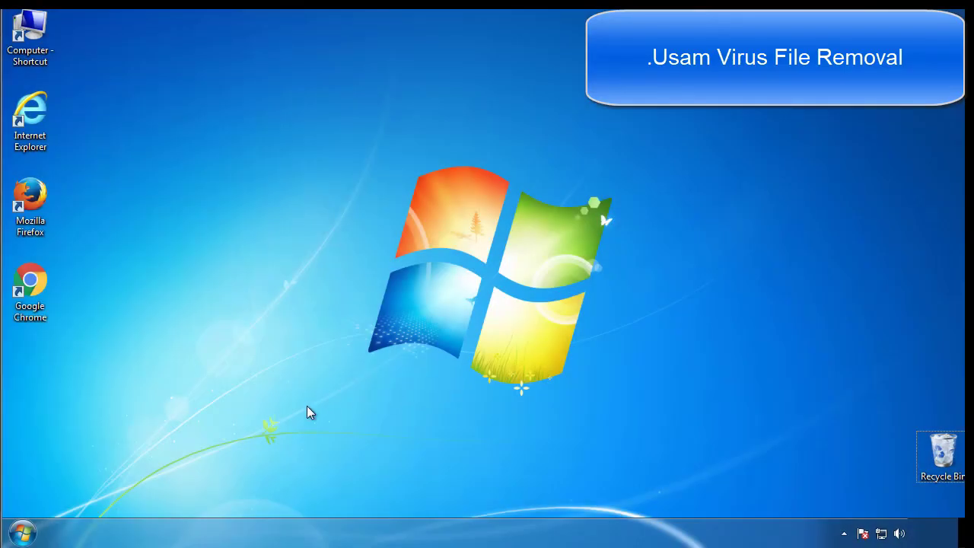
Step: Launch System Configuration by searching 'mscon' from the Start menu
left_click(21, 532)
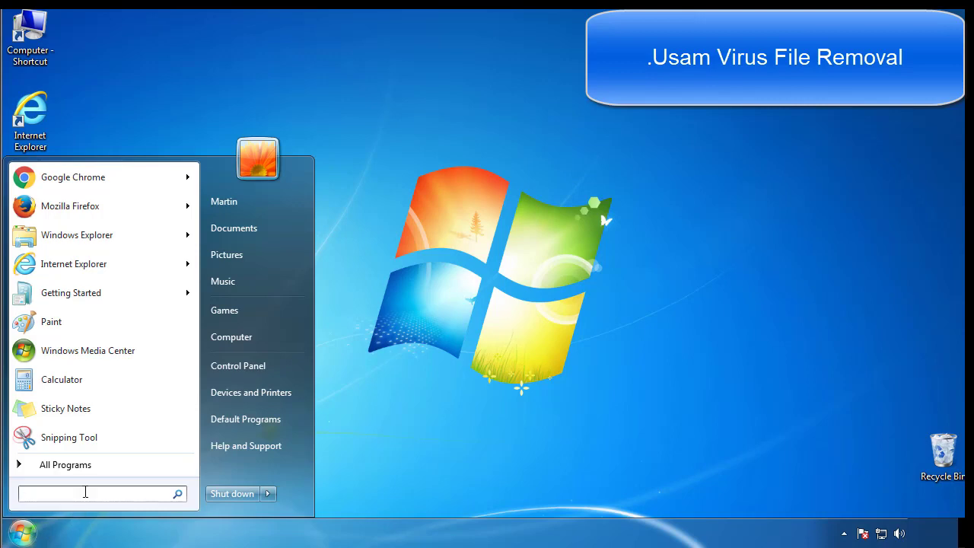
type("mscon")
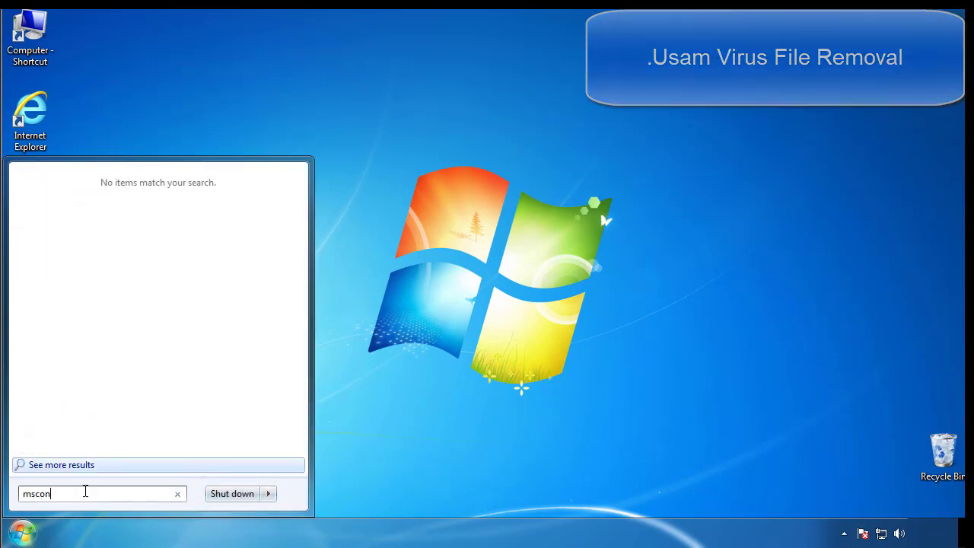
key("enter")
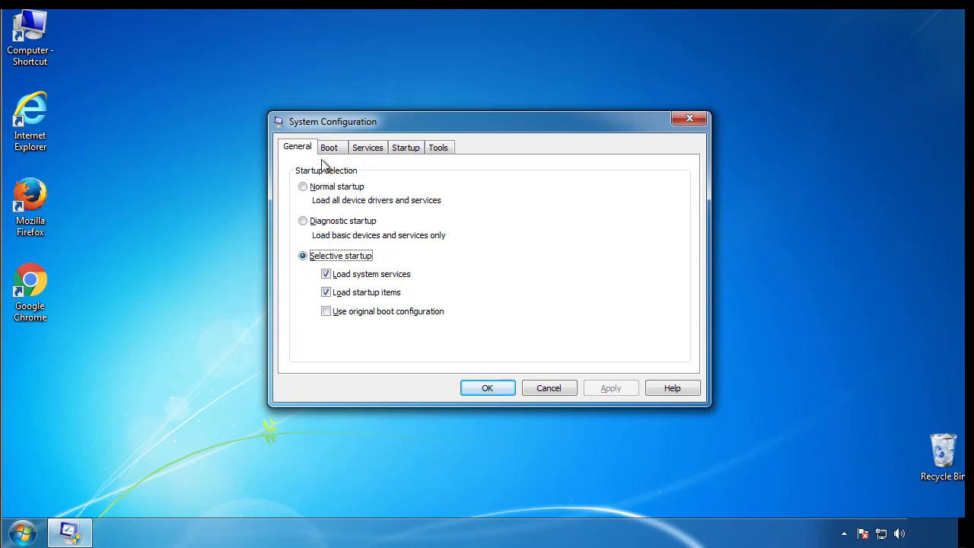
Step: Enable Safe boot (Minimal) under Boot, confirm, and restart the computer
left_click(329, 146)
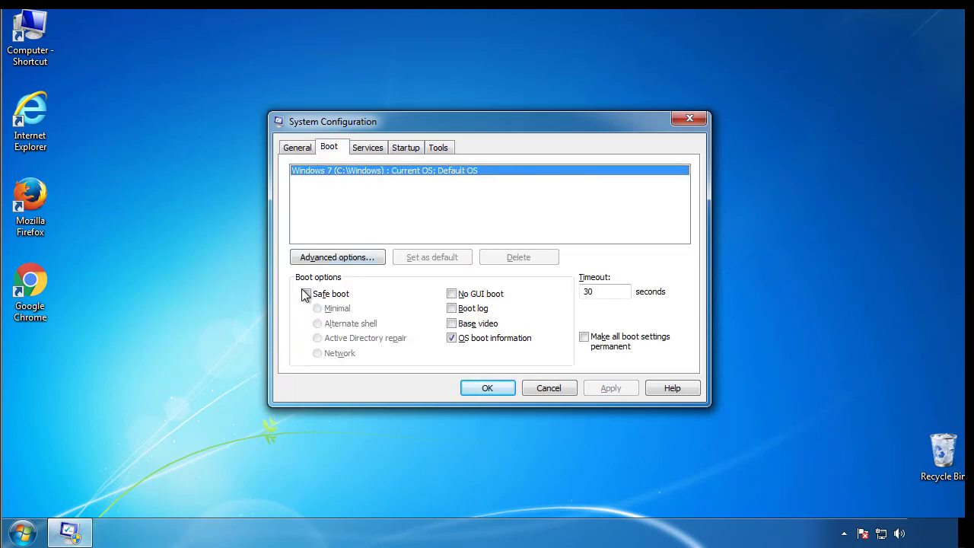
left_click(306, 294)
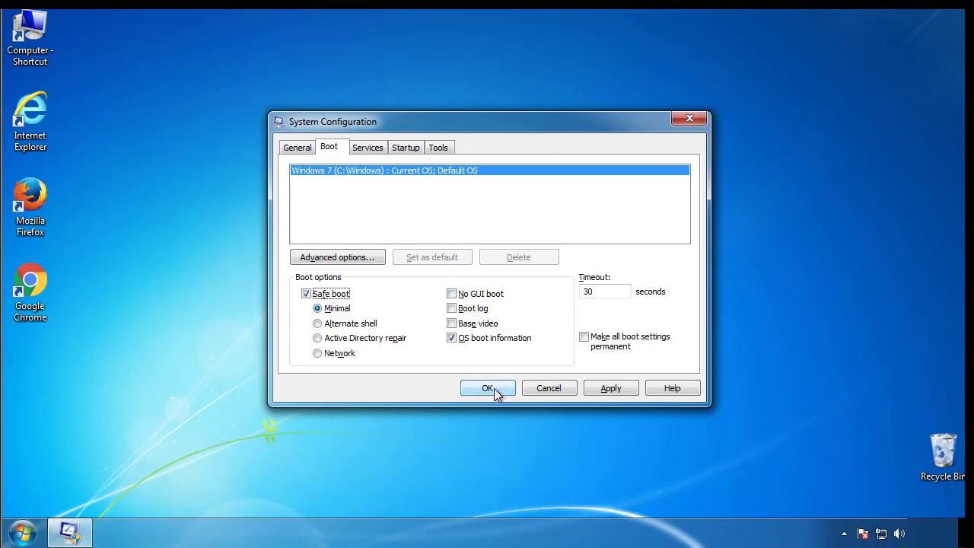
left_click(487, 388)
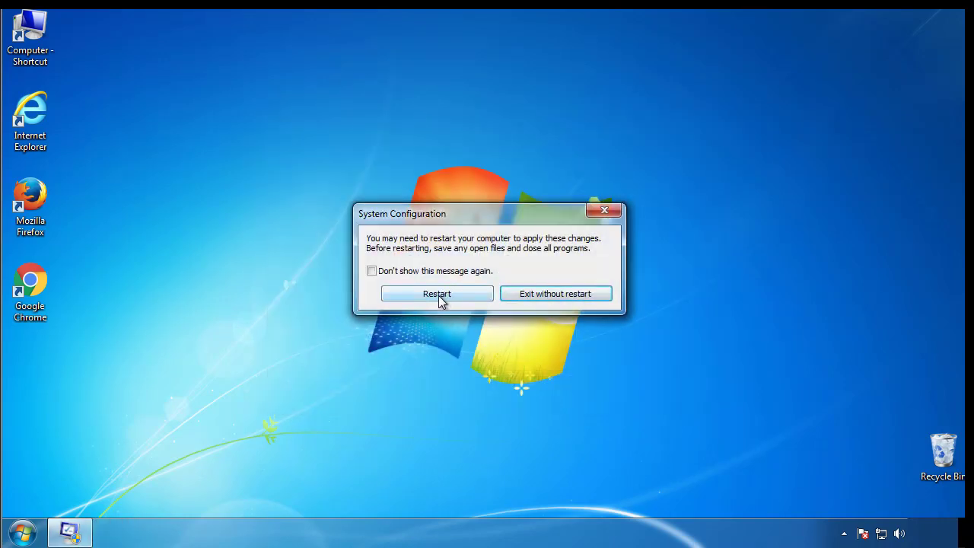
left_click(436, 293)
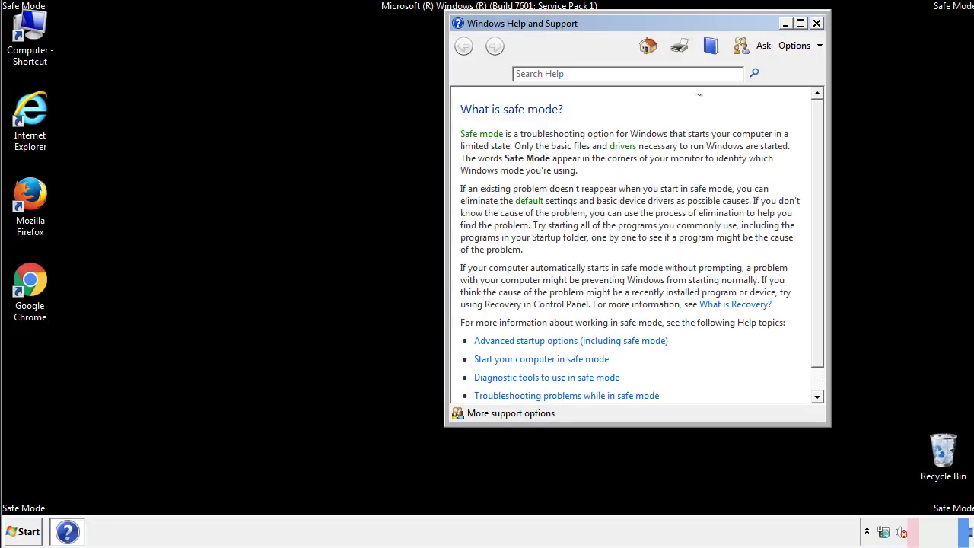
Step: Close Help, then in Folder Options' View choose 'Show hidden files, folders, and drives'
left_click(815, 23)
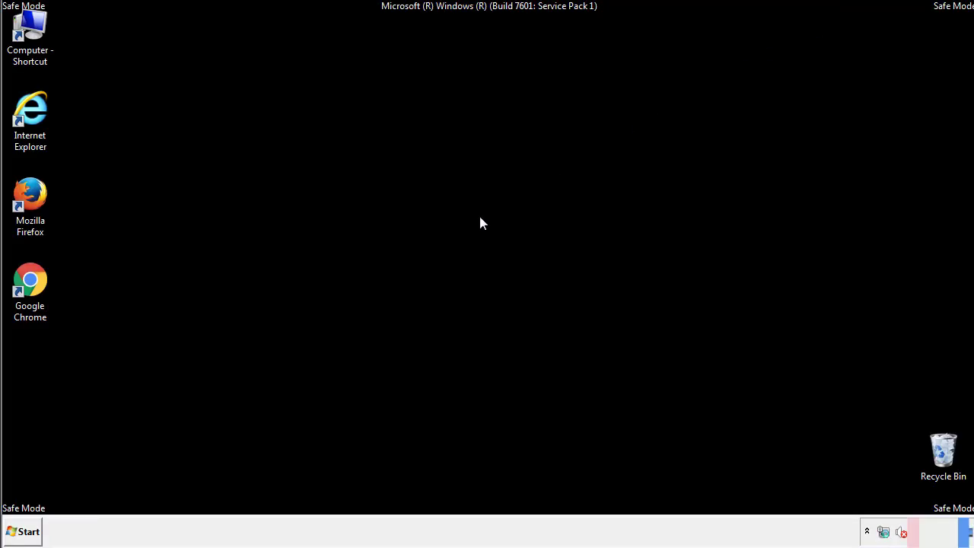
left_click(21, 531)
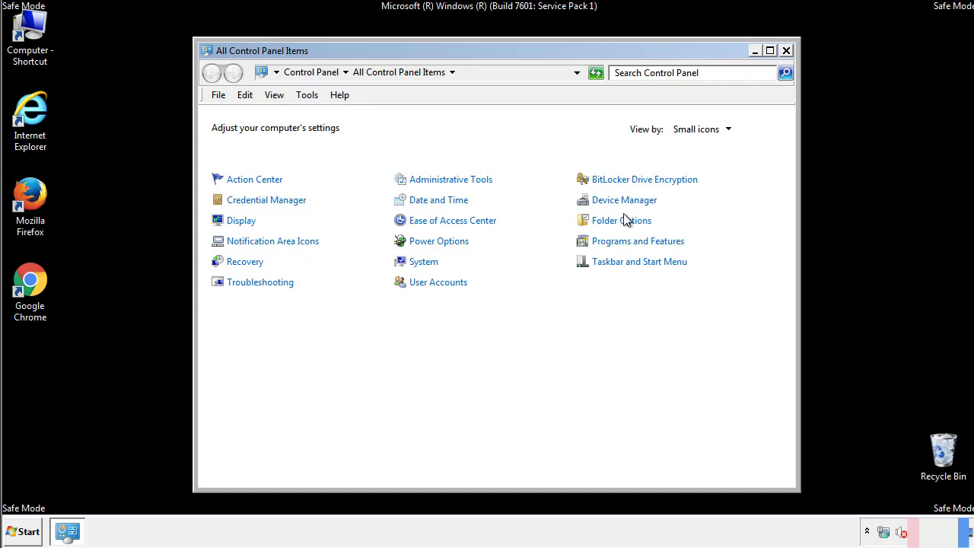
left_click(621, 219)
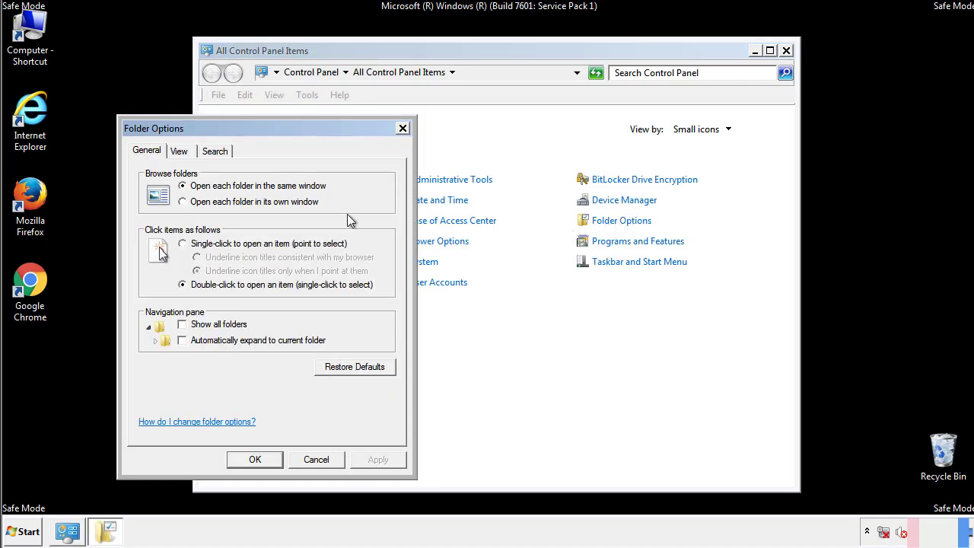
left_click(179, 151)
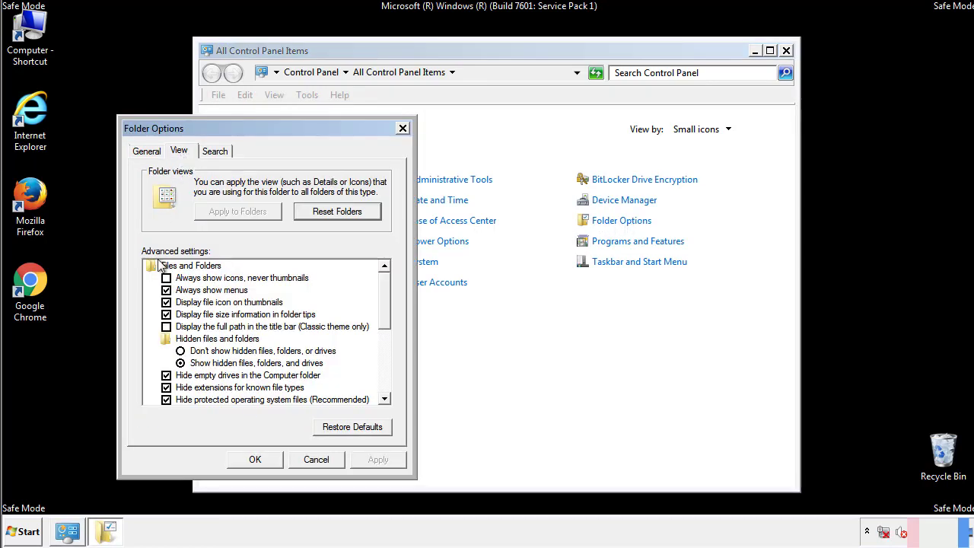
left_click(181, 362)
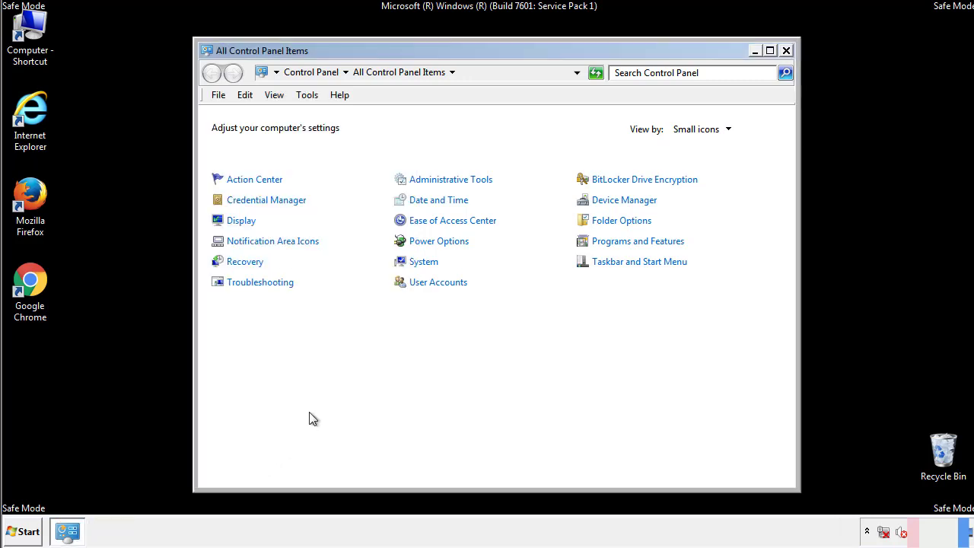
Step: Browse to C:\Windows\System32\drivers\etc and open the hosts file to get the Open with dialog
left_click(785, 50)
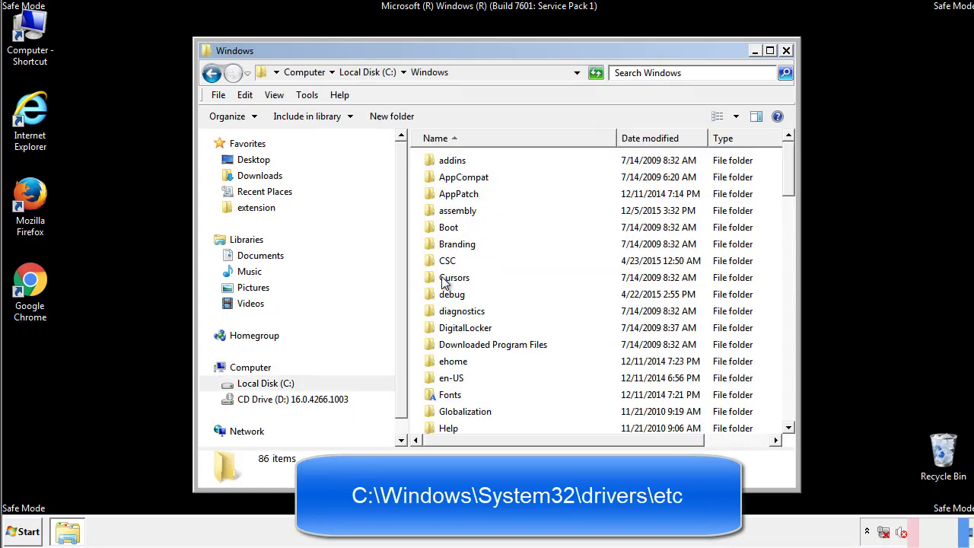
scroll("down", 3)
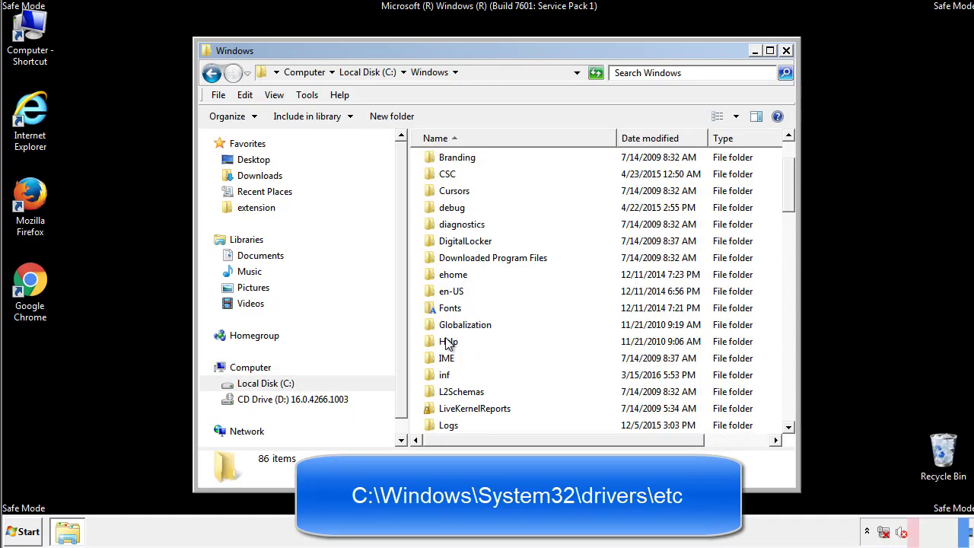
scroll("down", 3)
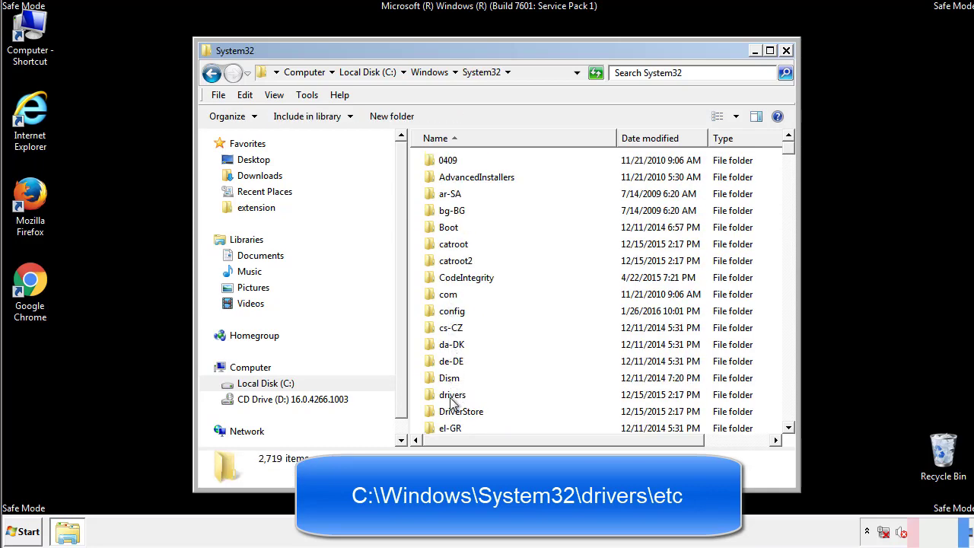
double_click(452, 394)
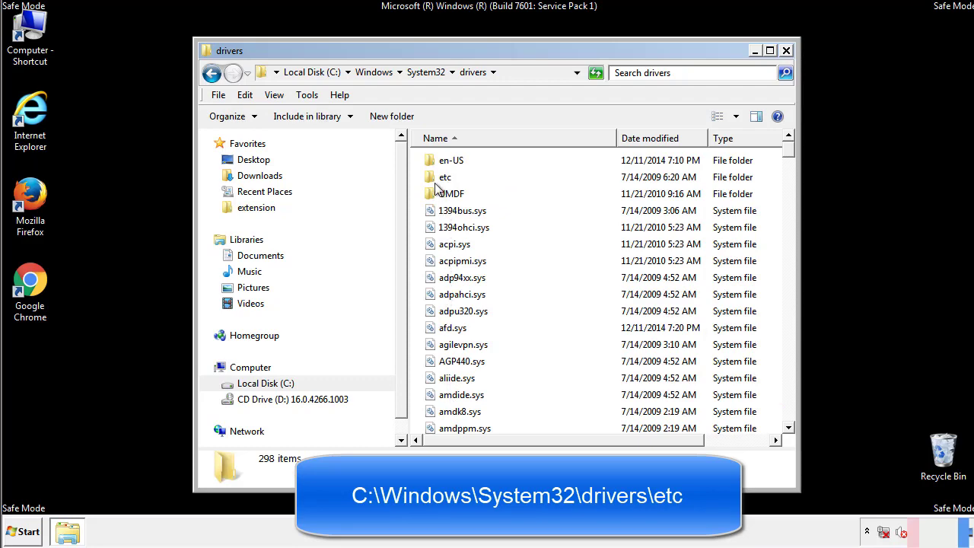
double_click(444, 176)
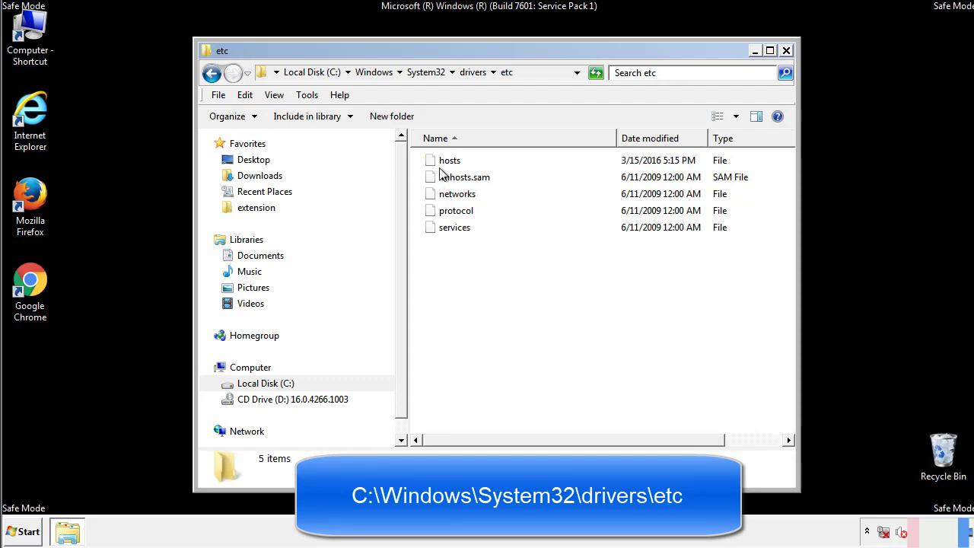
double_click(449, 160)
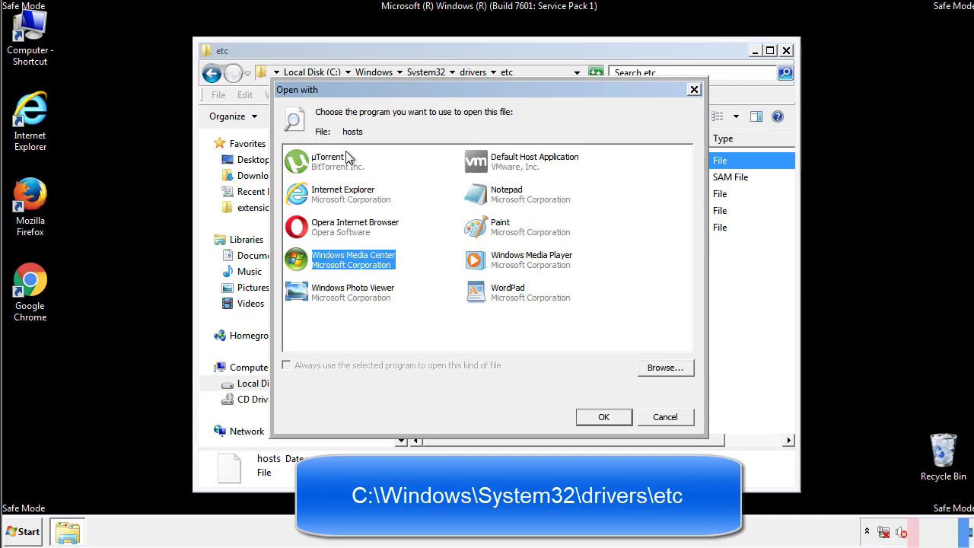
mouse_move(493, 201)
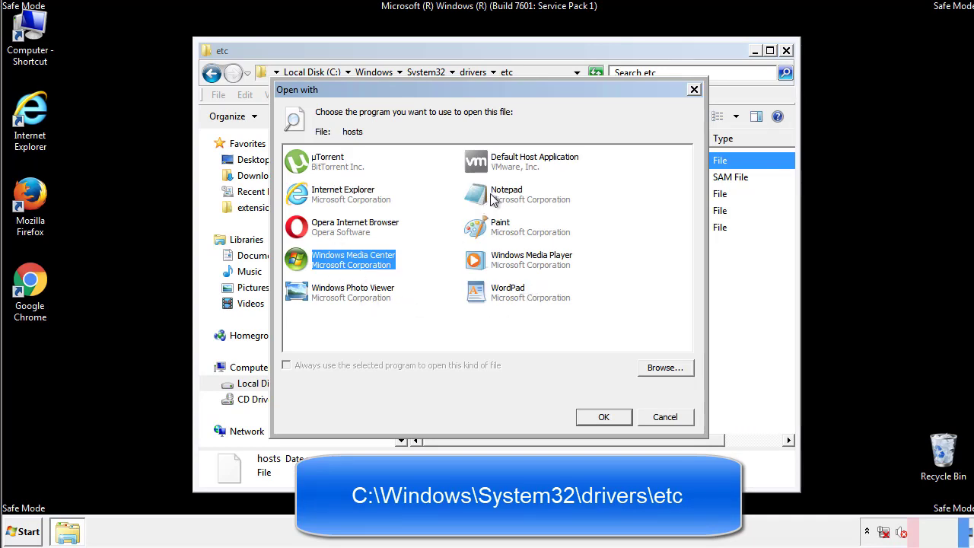
Step: Open hosts in Notepad, delete the four bottom IP lines, then close and save it
left_click(603, 417)
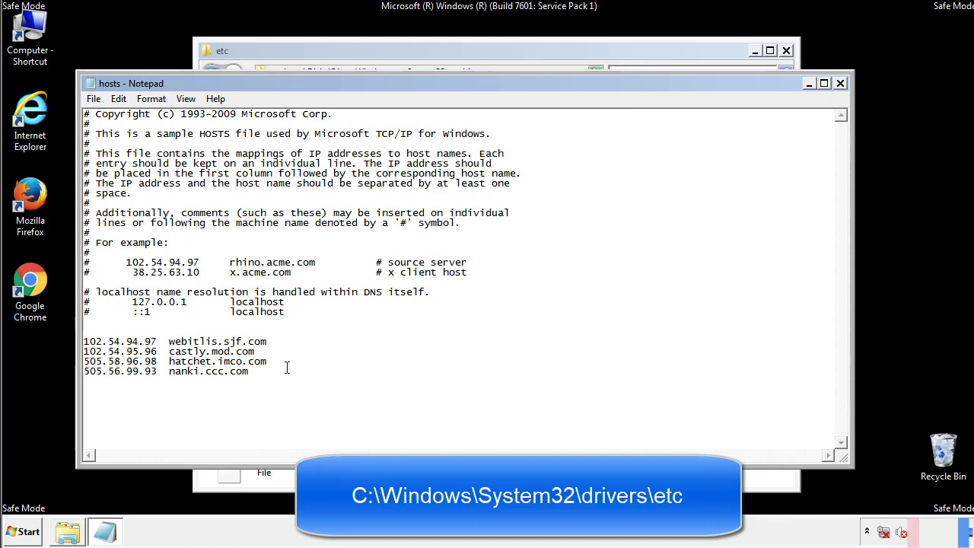
left_click_drag(86, 341, 268, 373)
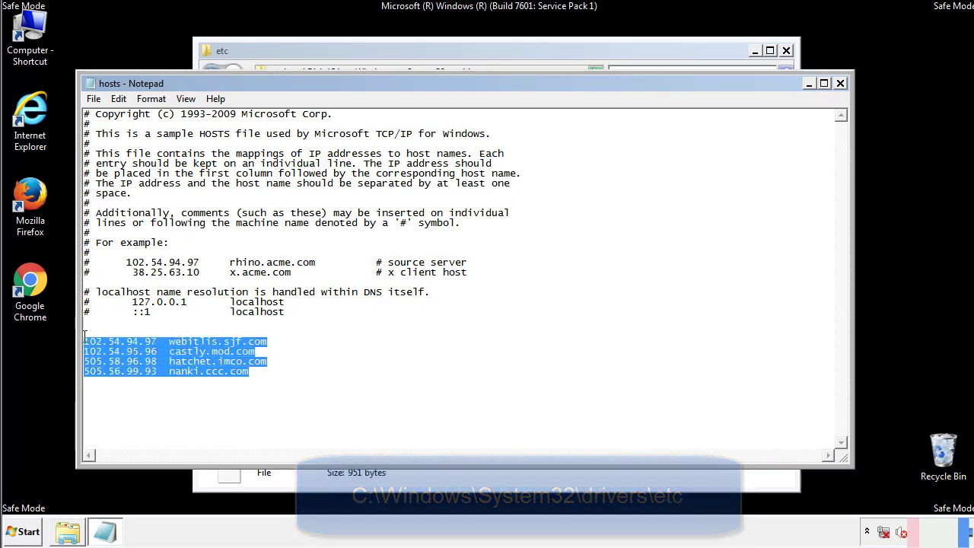
key("Delete")
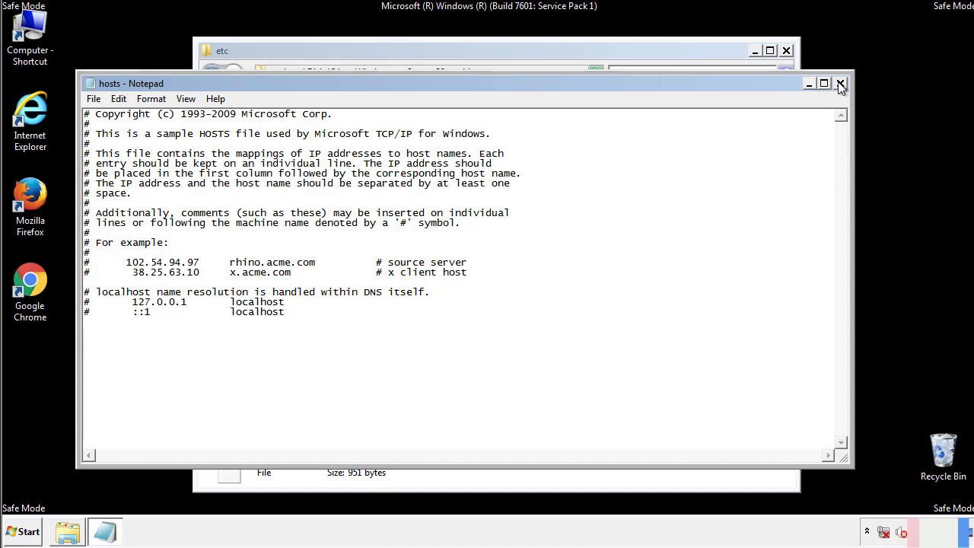
left_click(840, 82)
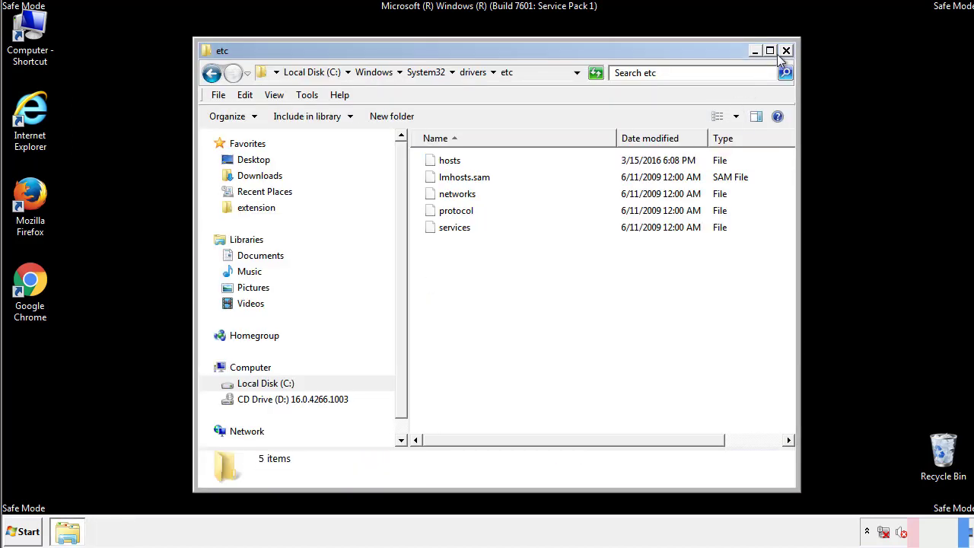
Step: Close the etc window and open the Startup folder from Start > All Programs
left_click(785, 50)
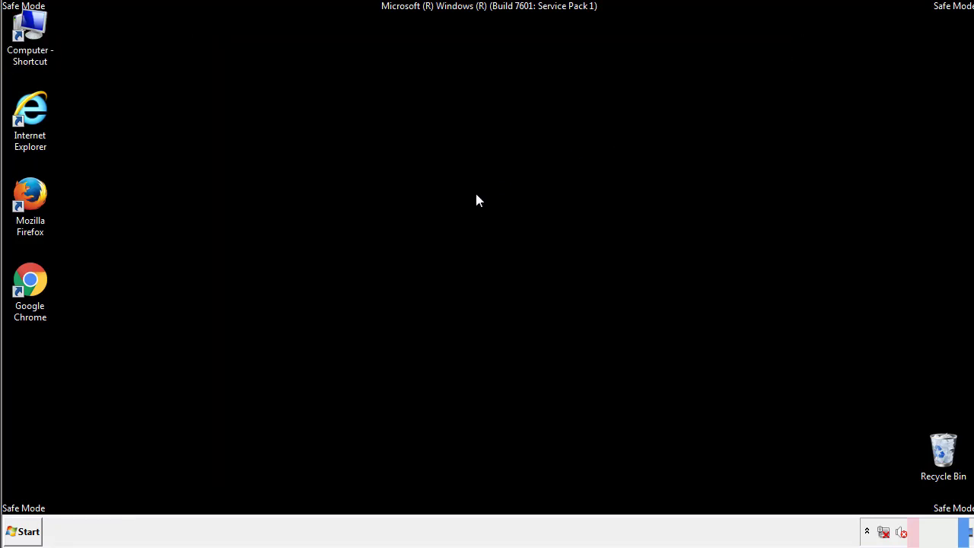
left_click(23, 531)
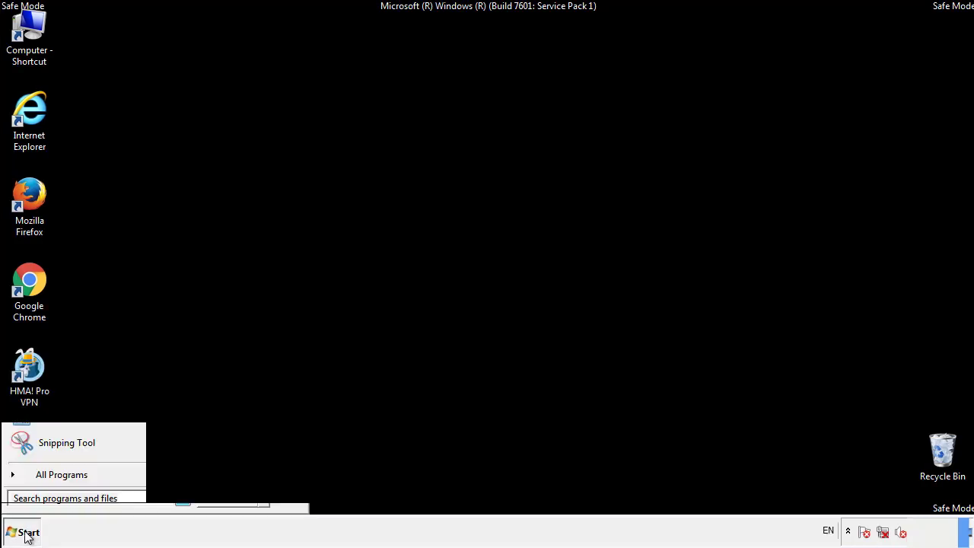
left_click(60, 475)
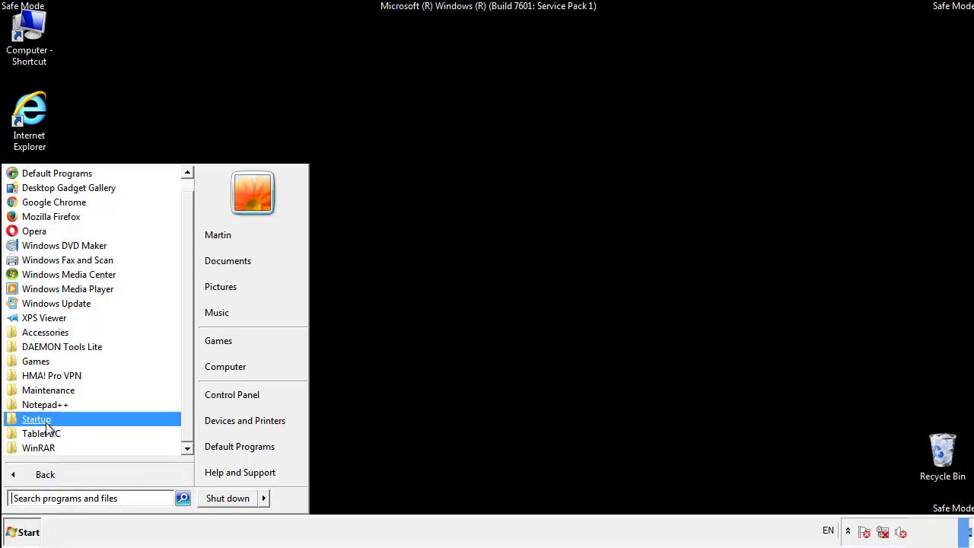
right_click(37, 419)
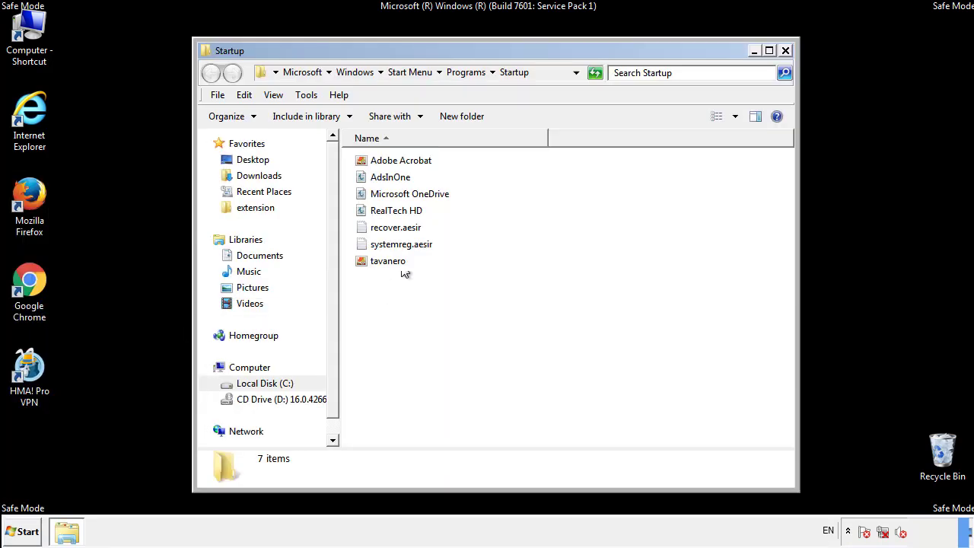
Step: Delete AdsInOne, recover.aesir, systemreg.aesir and tavanero to the Recycle Bin and close Startup
left_click(390, 177)
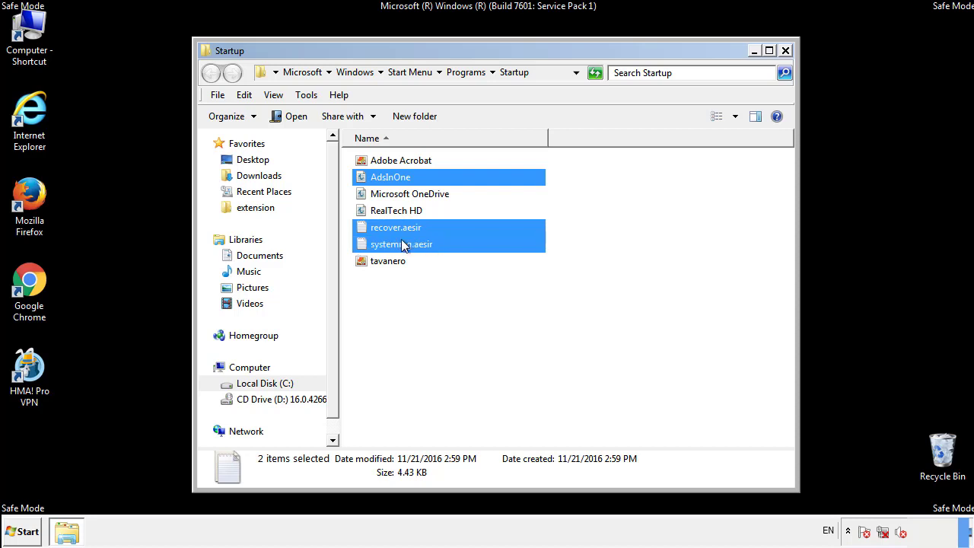
right_click(388, 261)
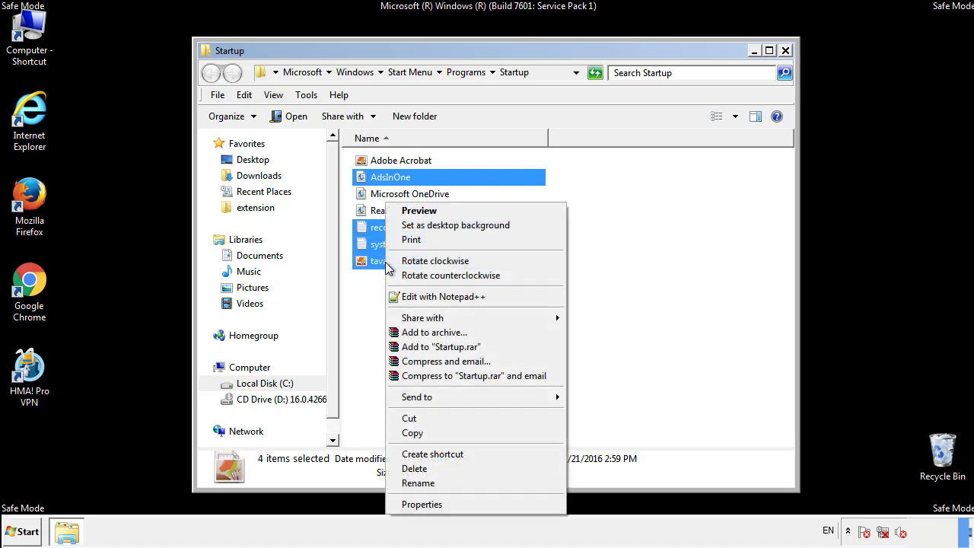
left_click(414, 468)
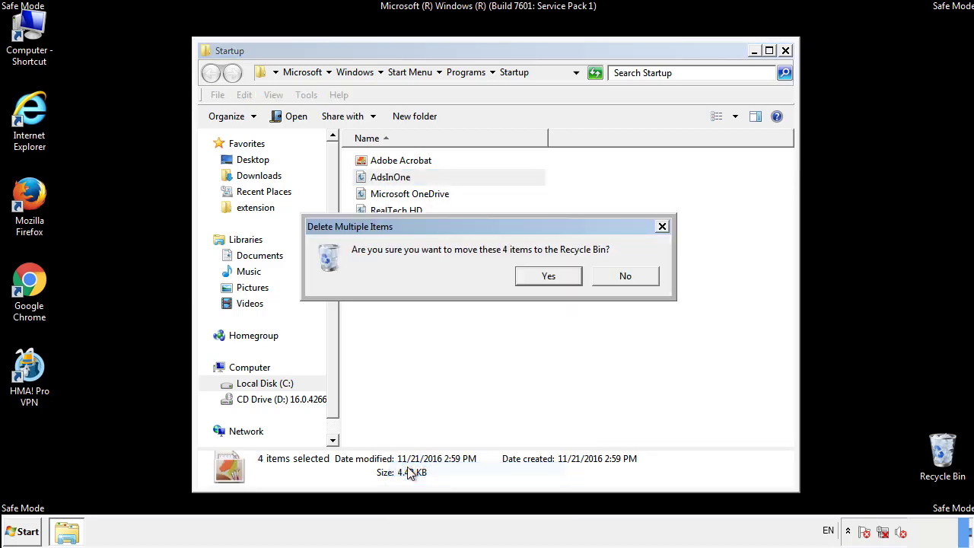
left_click(548, 276)
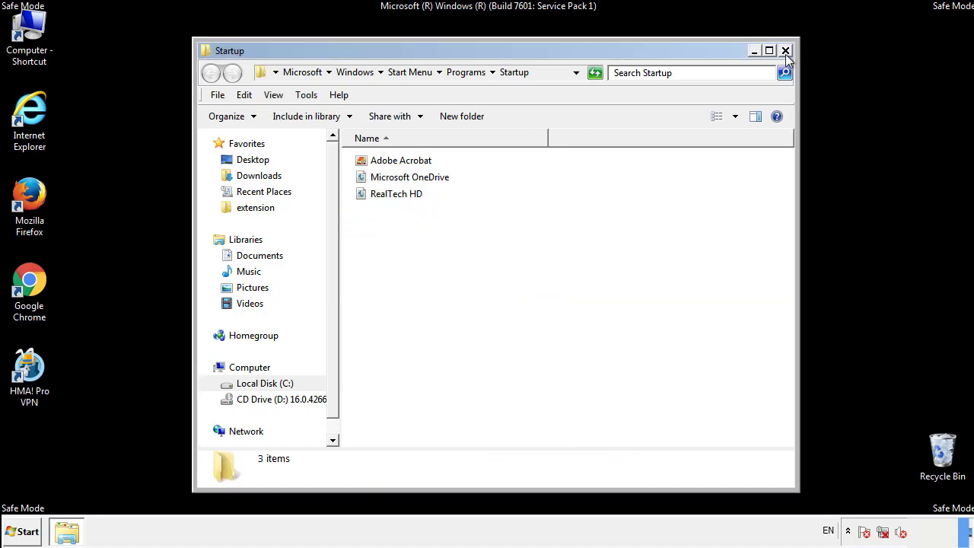
left_click(785, 50)
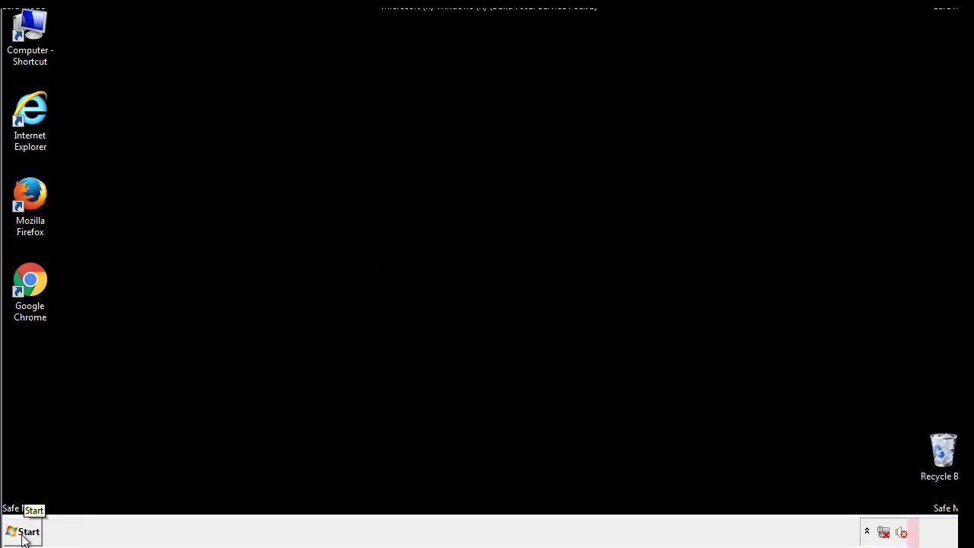
Step: Launch Registry Editor by searching 'reged' from the Start menu
left_click(24, 531)
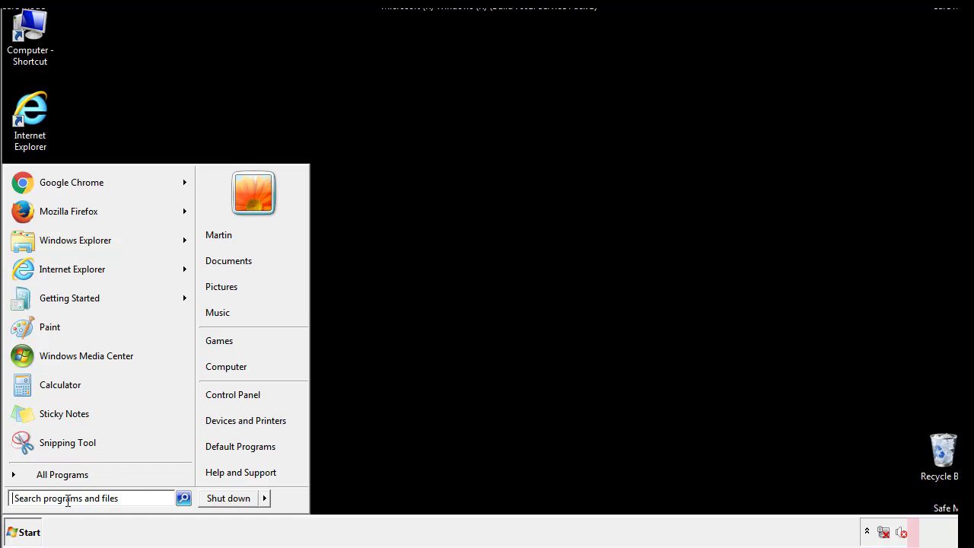
type("reged")
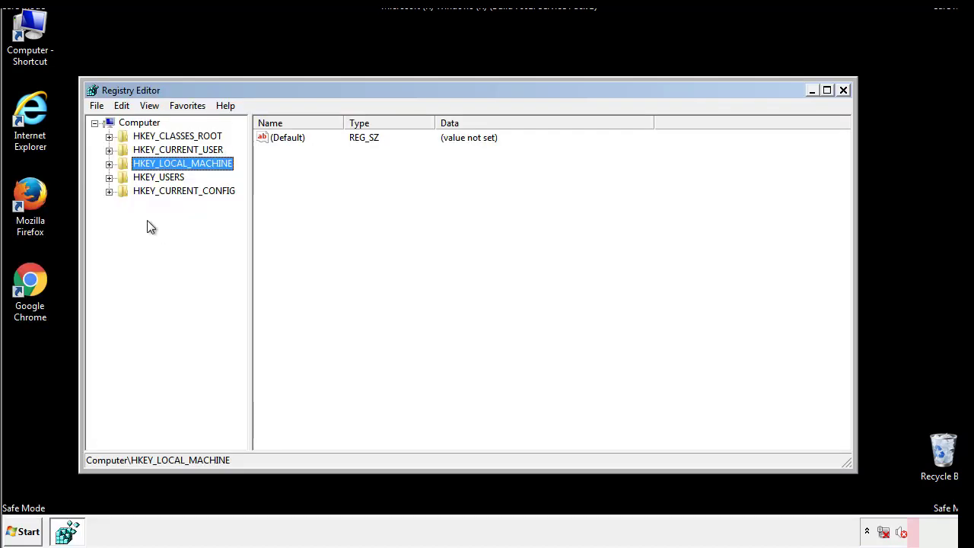
Step: Expand HKEY_LOCAL_MACHINE > SOFTWARE > Microsoft > Windows > CurrentVersion until Run is visible
left_click(110, 163)
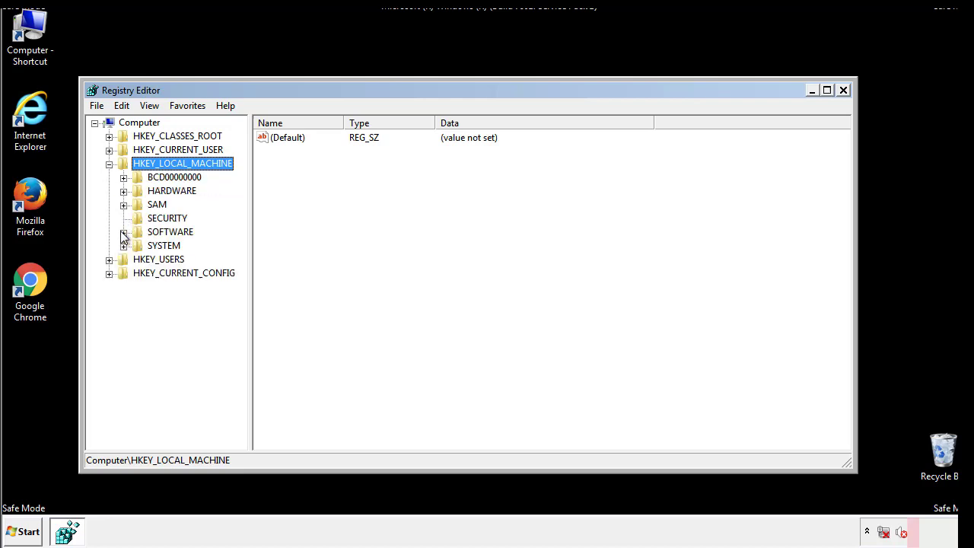
left_click(125, 231)
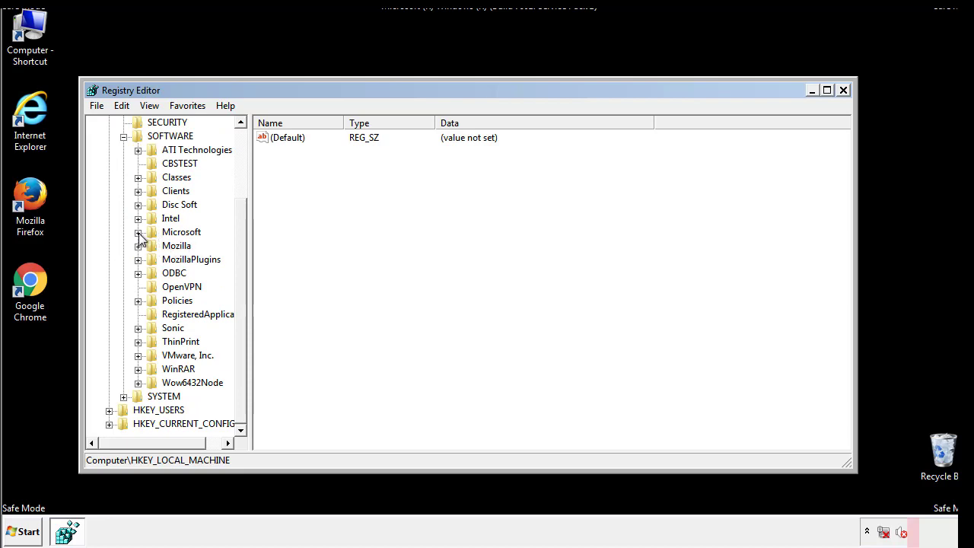
left_click(138, 232)
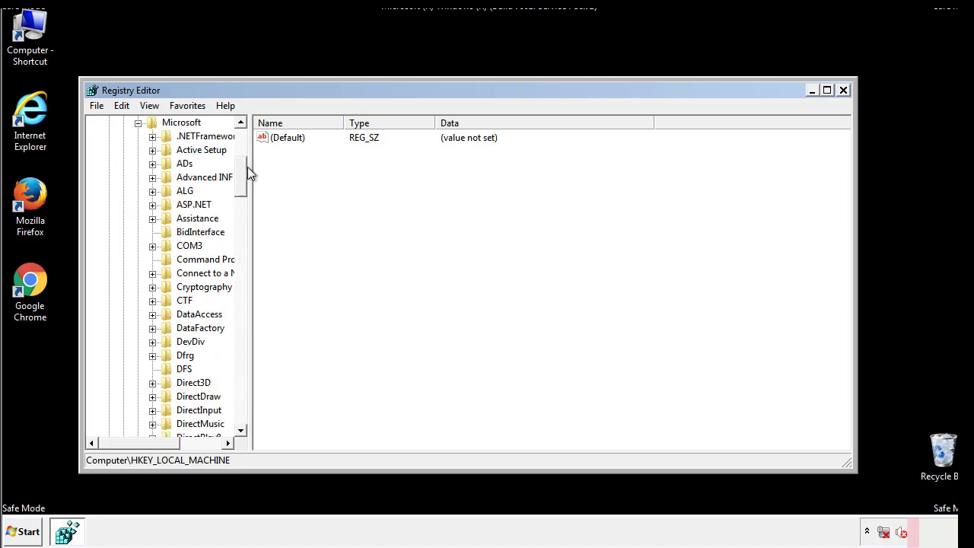
scroll("down", 3)
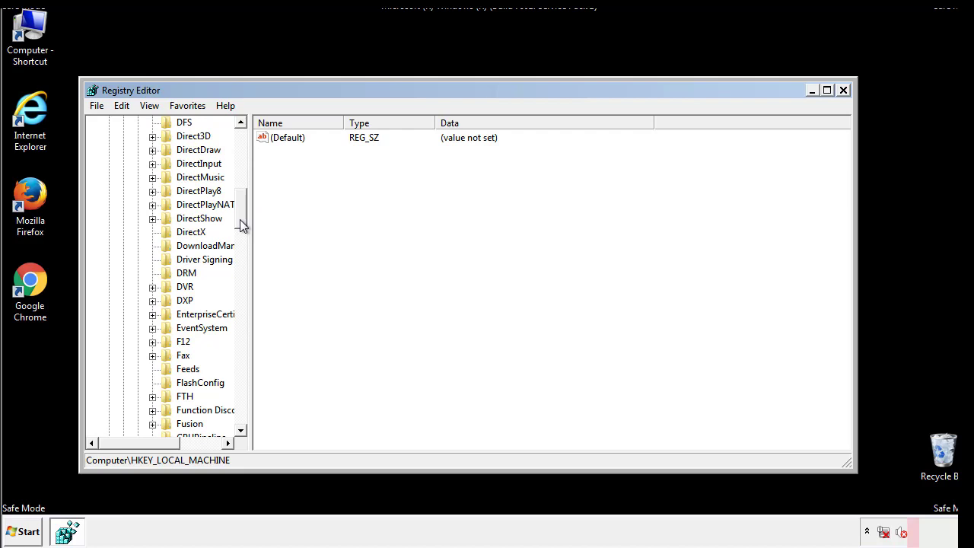
scroll("down", 3)
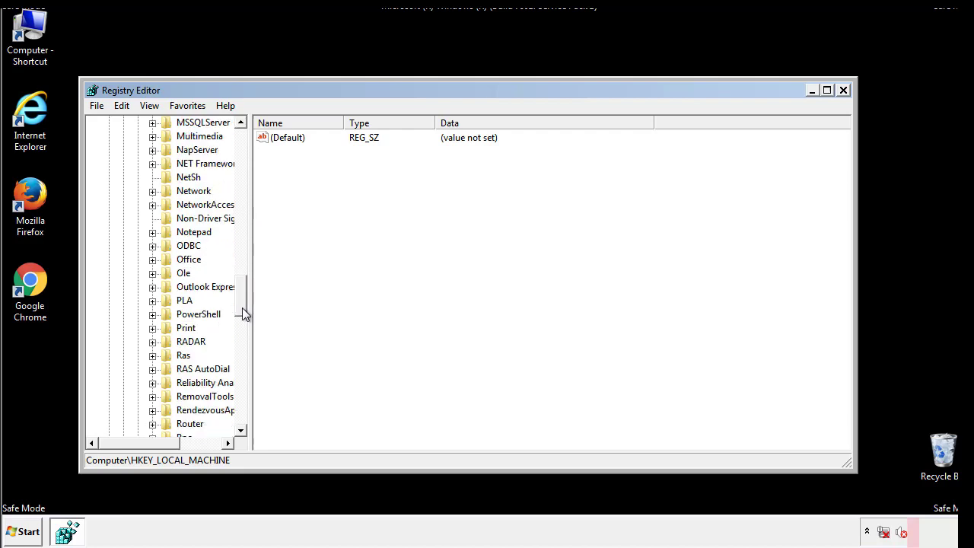
scroll("down", 3)
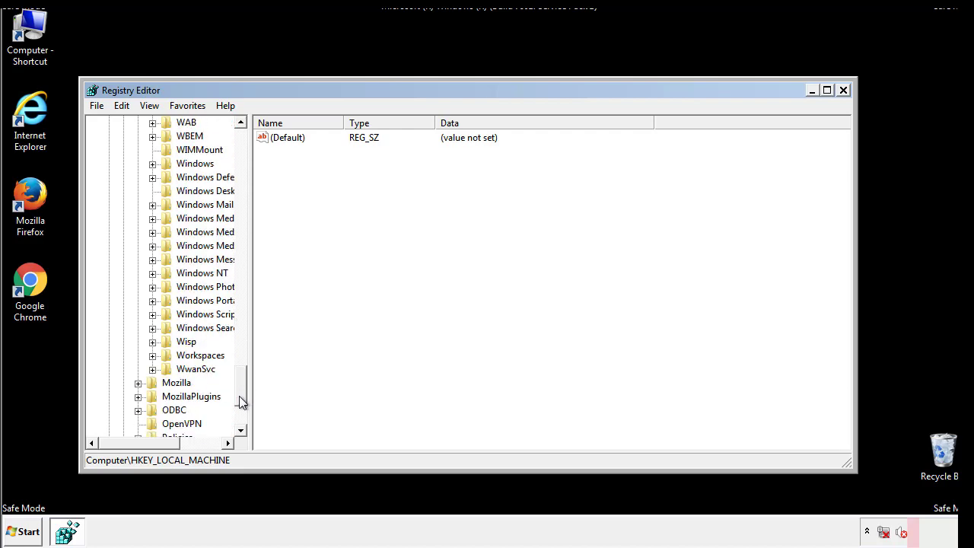
left_click(153, 231)
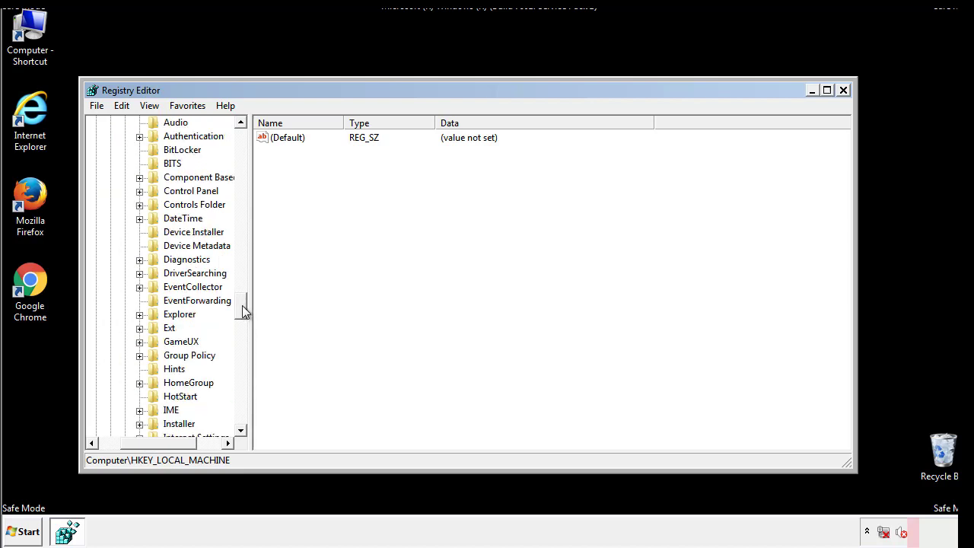
scroll("down", 3)
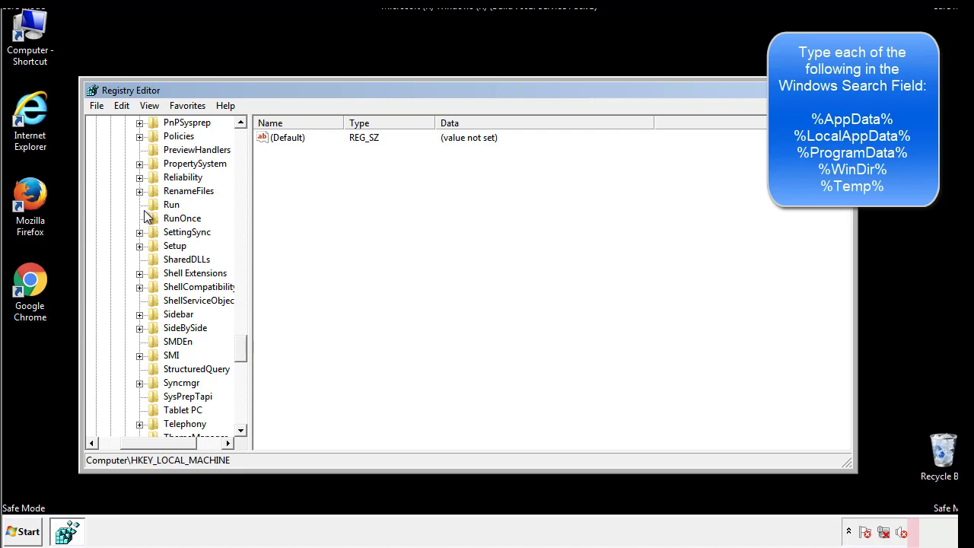
Step: Delete the tappi.loc value from the HKLM Run key, keeping VMware User Process
left_click(170, 204)
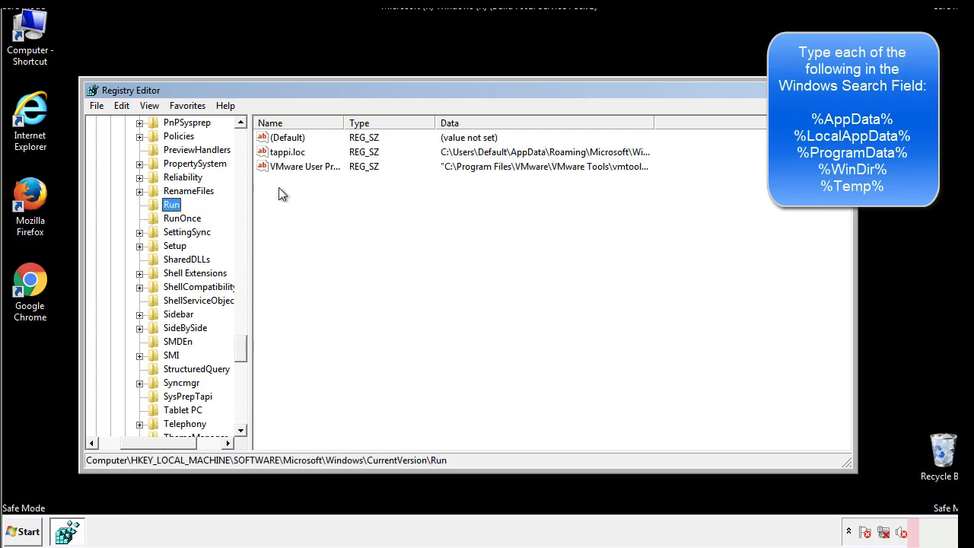
mouse_move(627, 167)
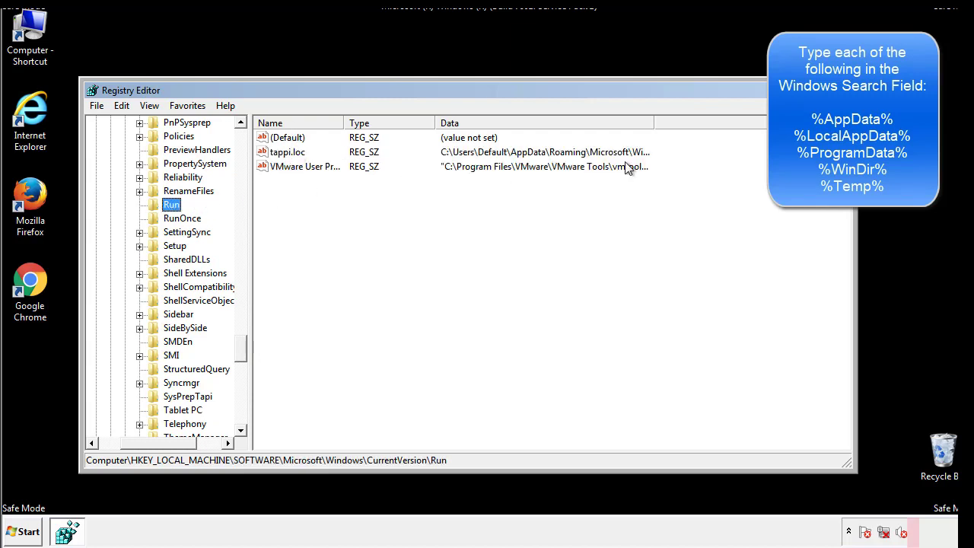
left_click(286, 152)
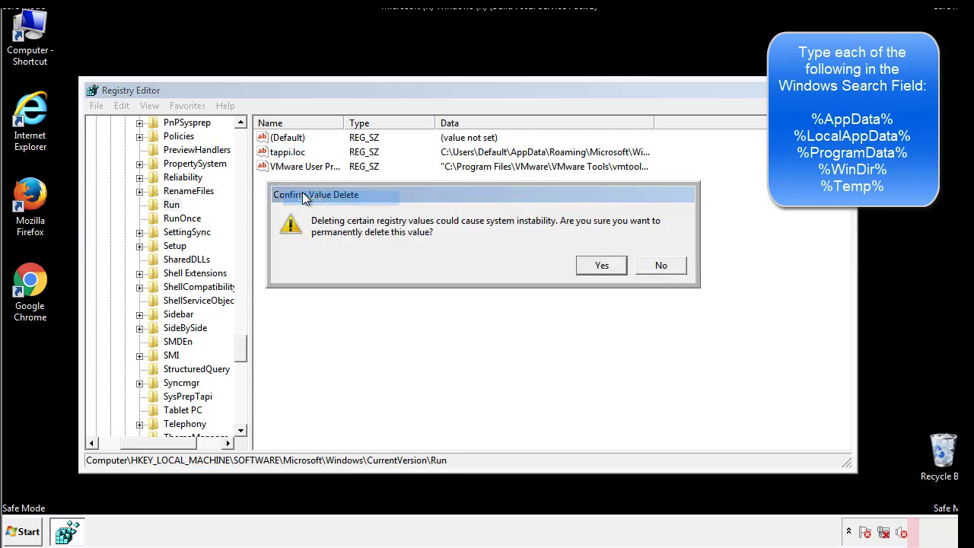
left_click(600, 265)
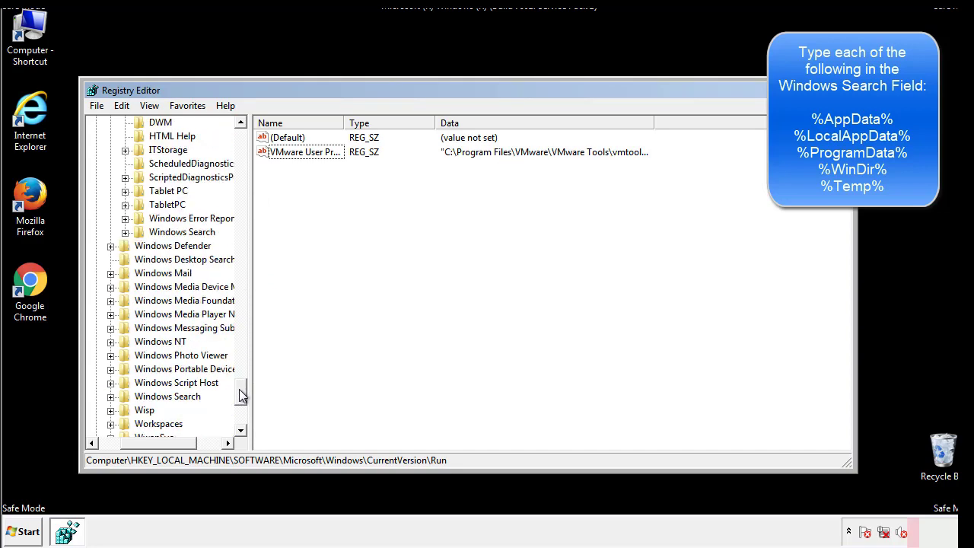
scroll("down", 3)
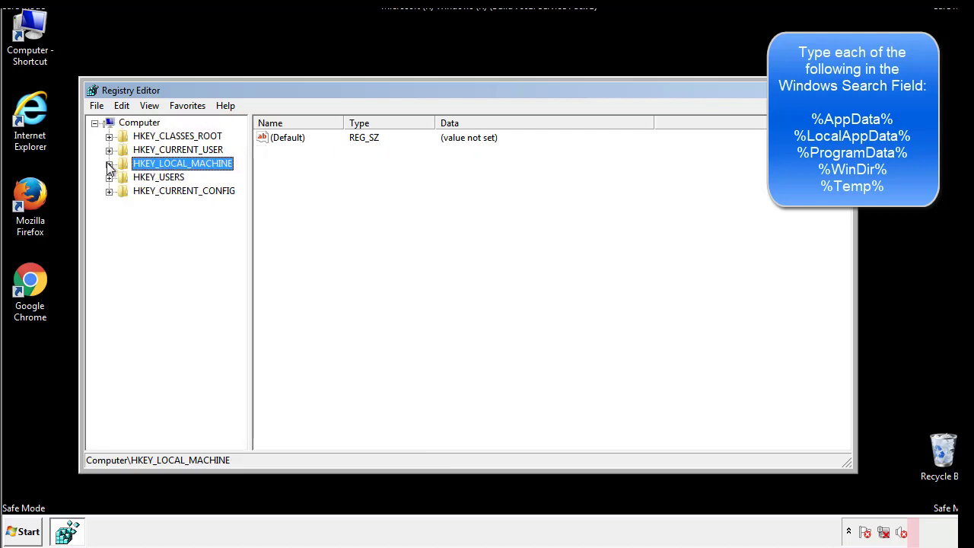
Step: Expand HKEY_CURRENT_USER > Software > Microsoft > Windows > CurrentVersion until its Run key shows
left_click(109, 149)
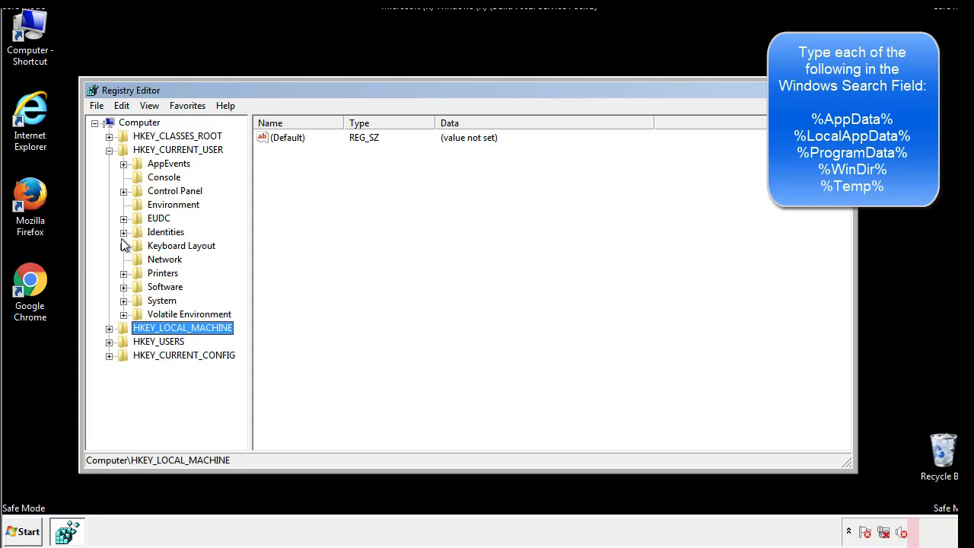
mouse_move(125, 251)
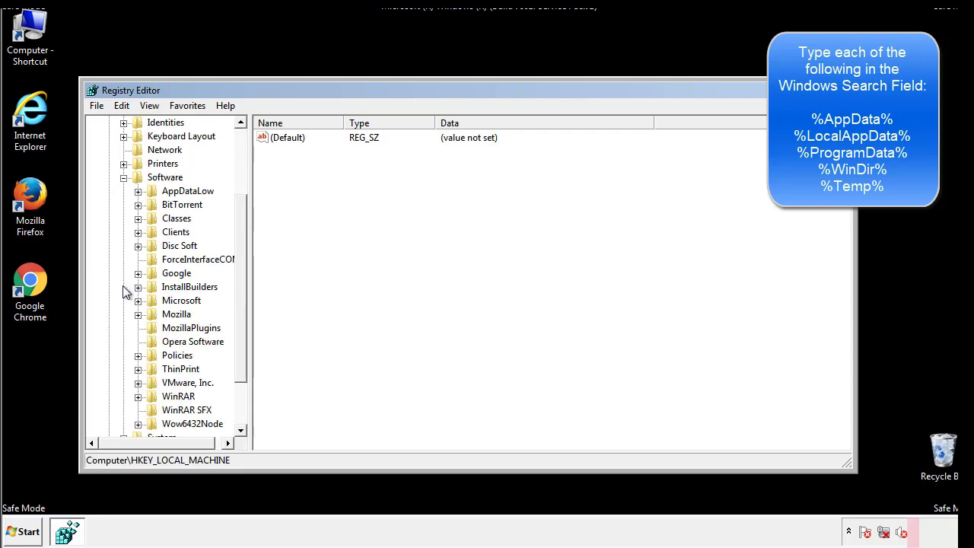
scroll("down", 3)
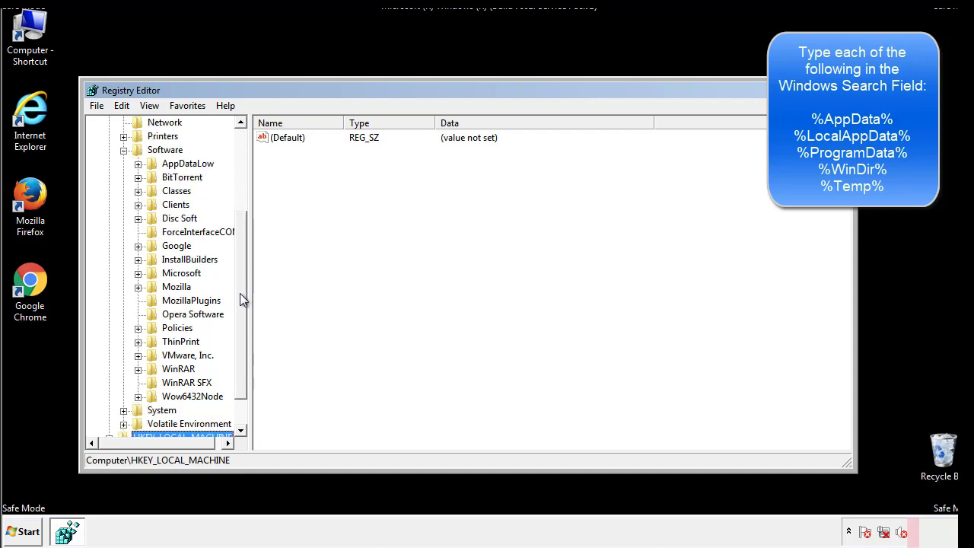
mouse_move(155, 307)
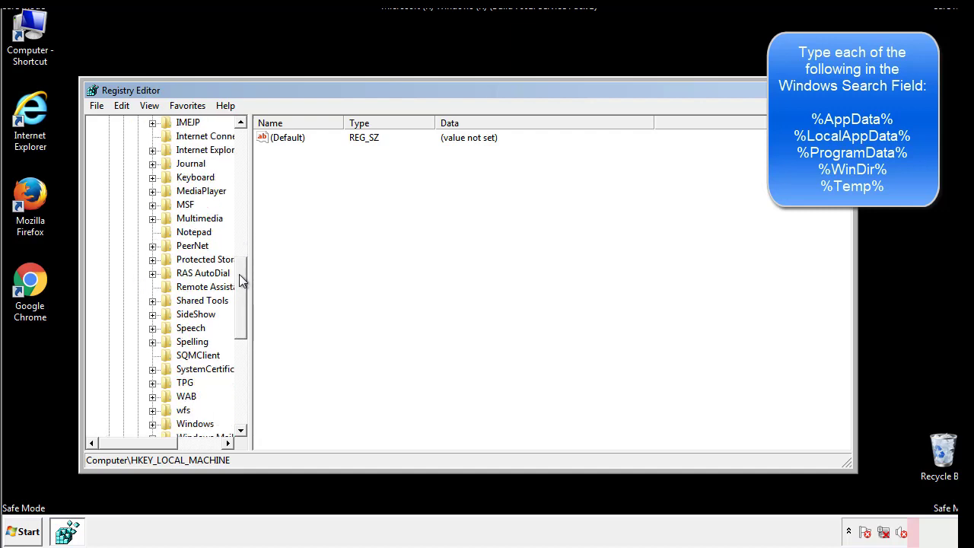
scroll("down", 3)
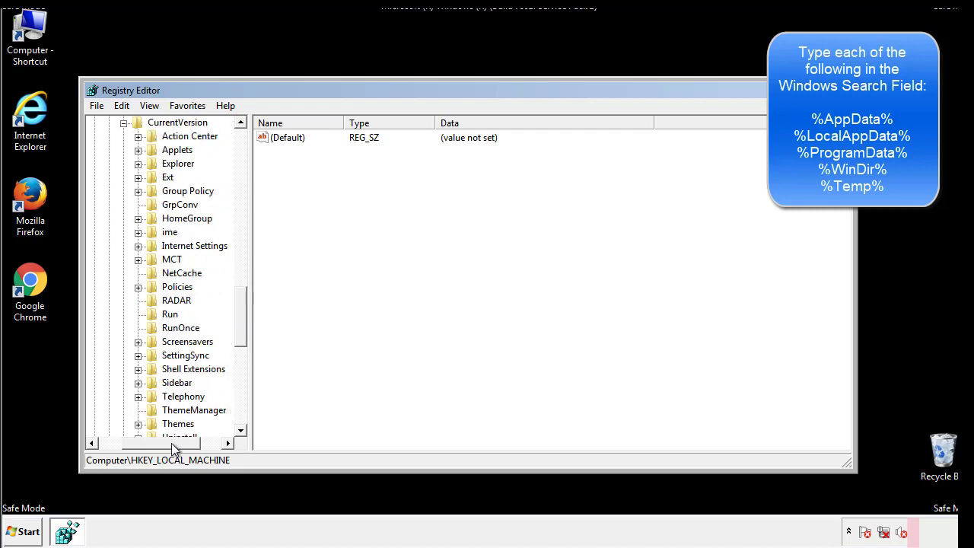
Step: View the current user's Run key, holding only a DAEMON Tools Lite entry, then return to the Windows key
left_click(171, 313)
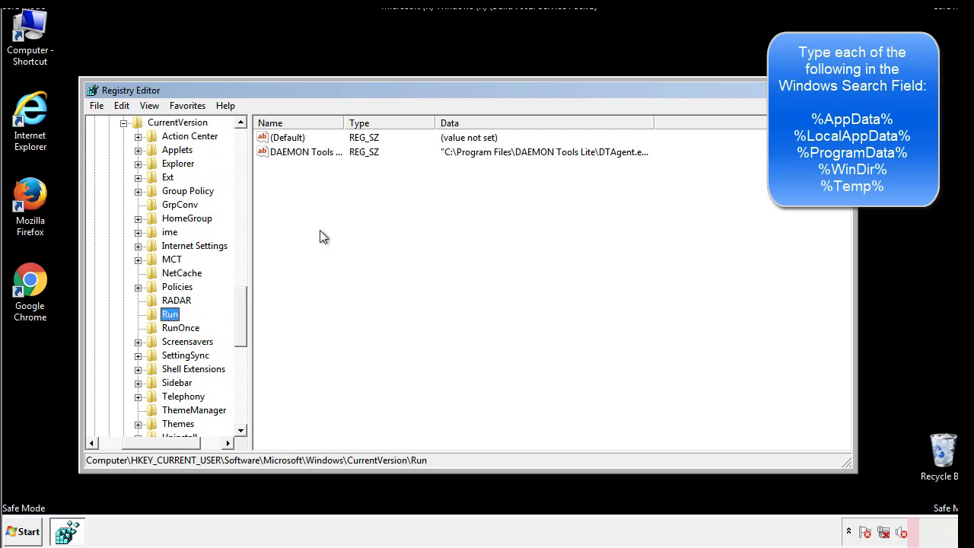
mouse_move(317, 166)
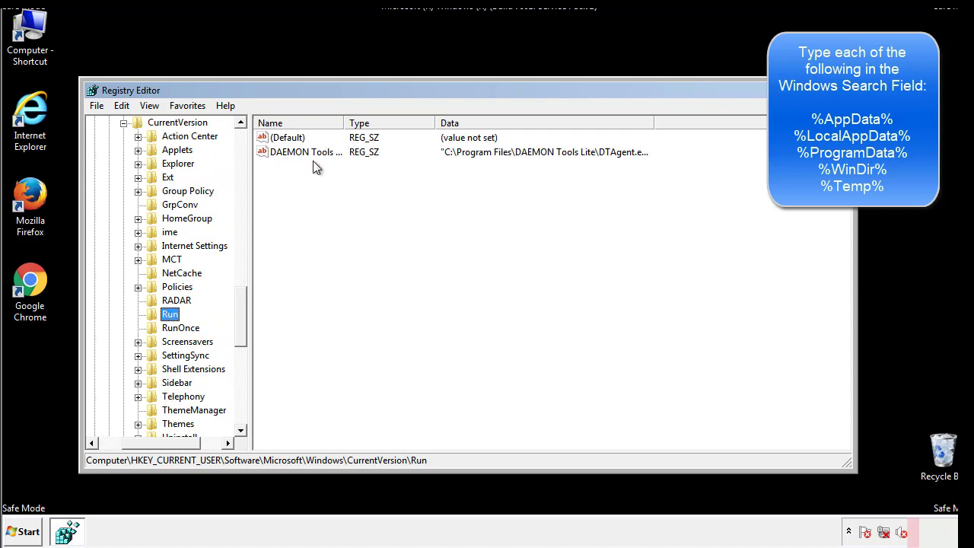
mouse_move(417, 180)
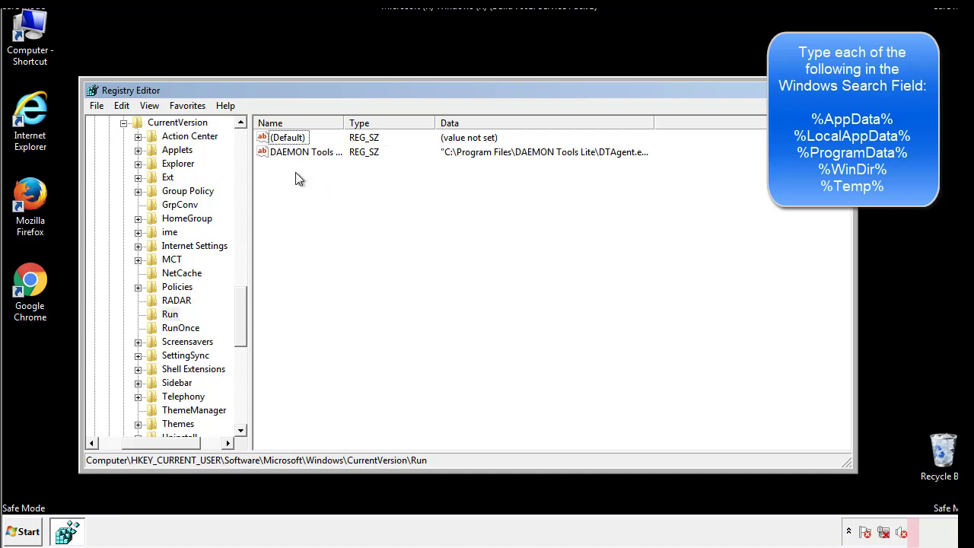
mouse_move(353, 179)
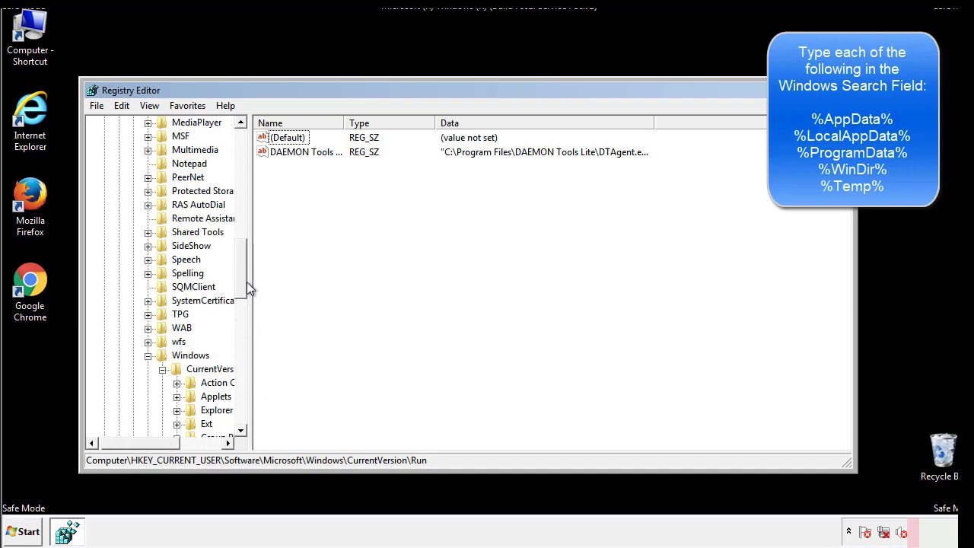
left_click(190, 354)
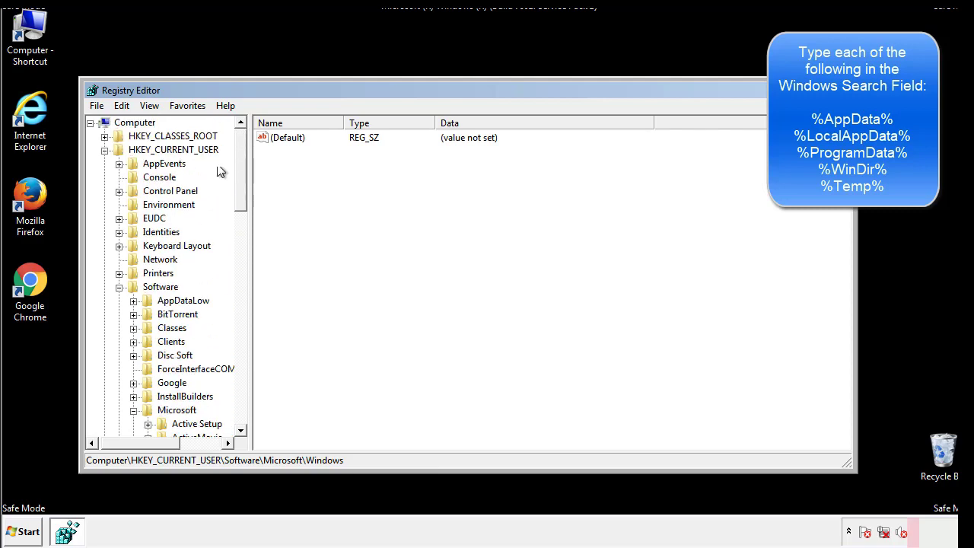
Step: Search the registry for "%temp%", landing on the Temporary Files key whose Folder value is %TEMP%
left_click(122, 105)
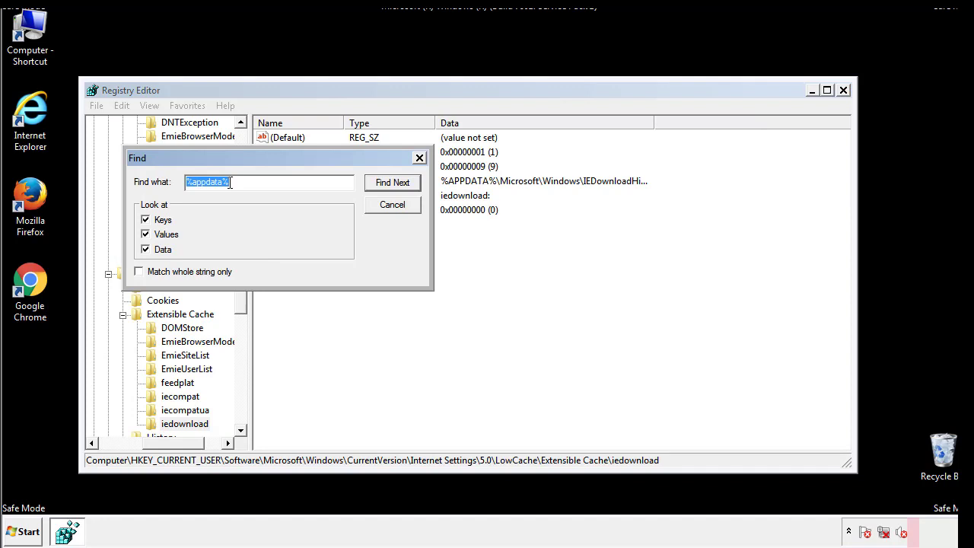
type("%t")
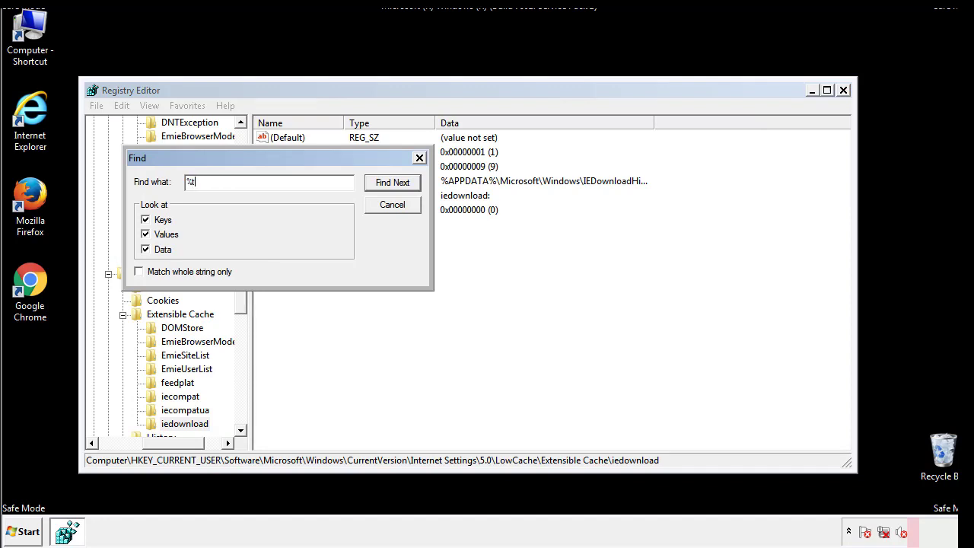
type("temp%")
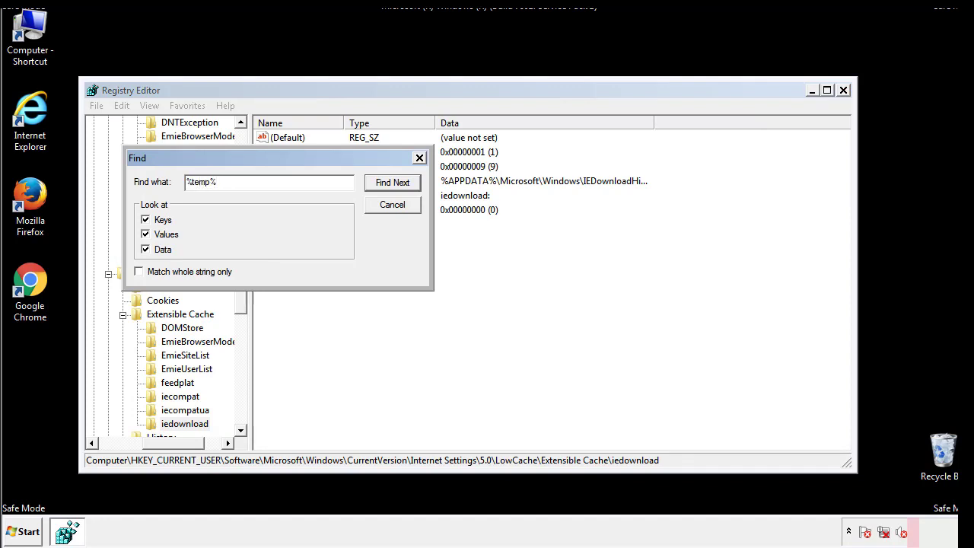
left_click(392, 183)
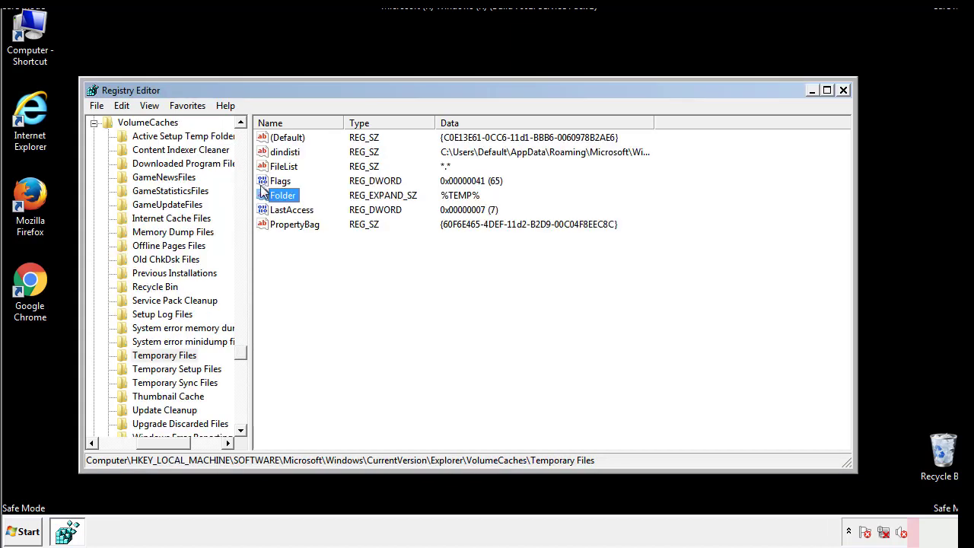
Step: Select and permanently delete all values in the Temporary Files key, leaving only (Default)
left_click(316, 251)
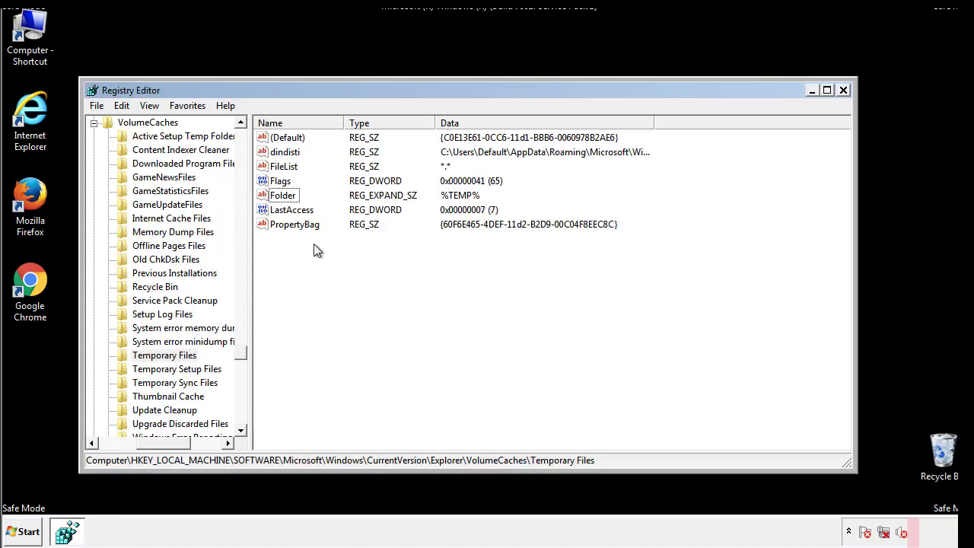
key("ctrl+a")
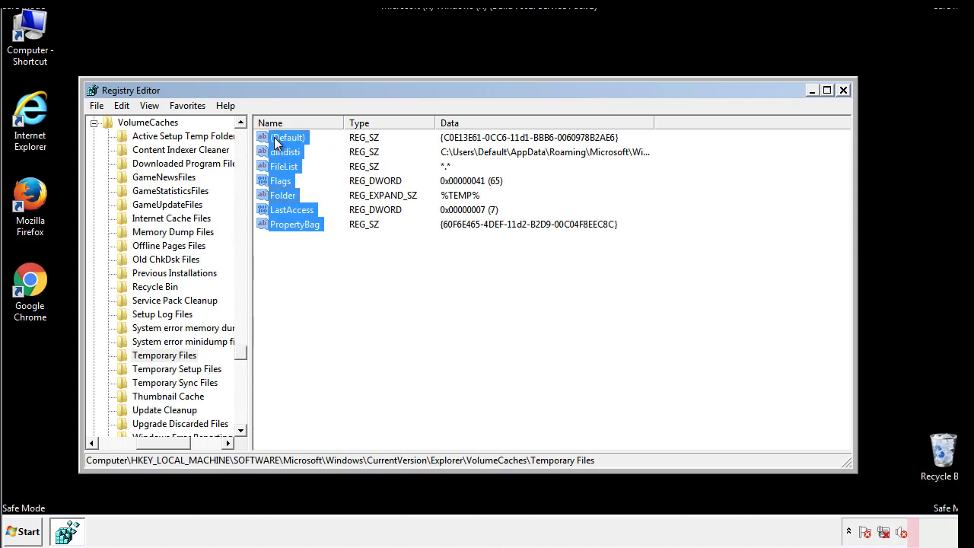
right_click(288, 137)
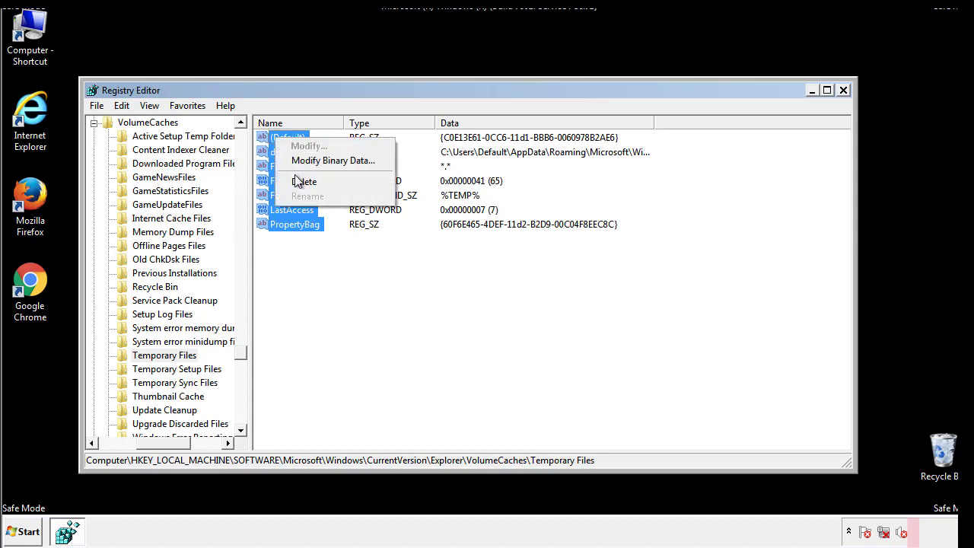
left_click(304, 181)
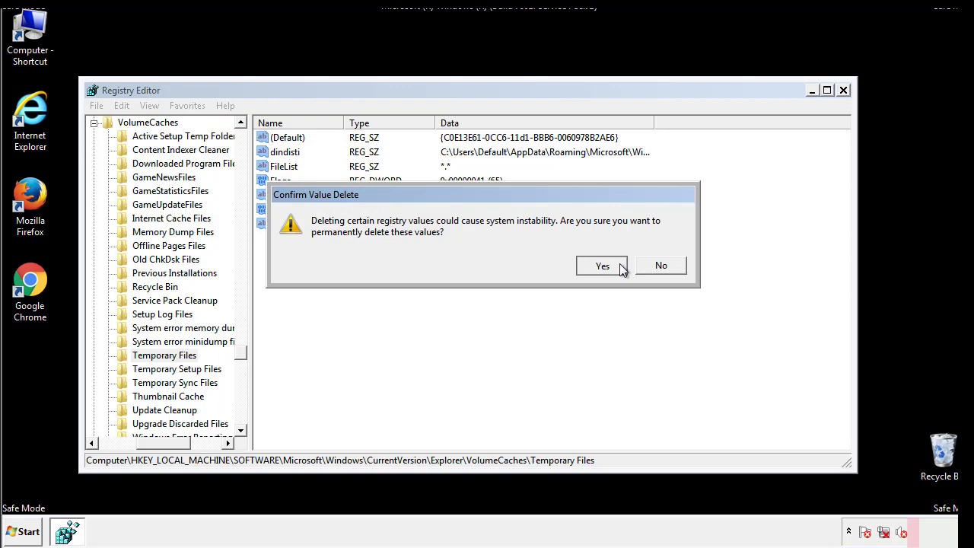
left_click(602, 265)
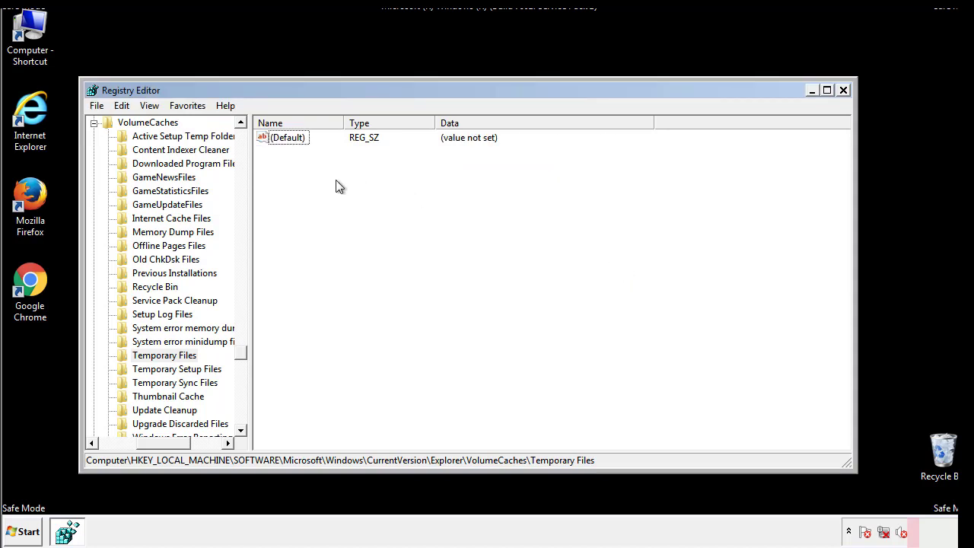
mouse_move(843, 93)
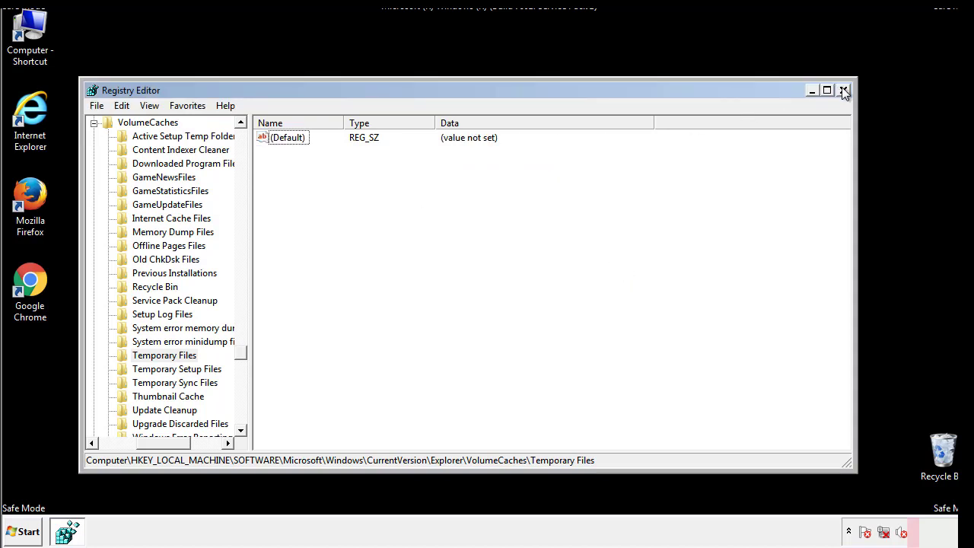
Step: Close Registry Editor and search the Start menu for "mscon" to launch System Configuration
left_click(843, 91)
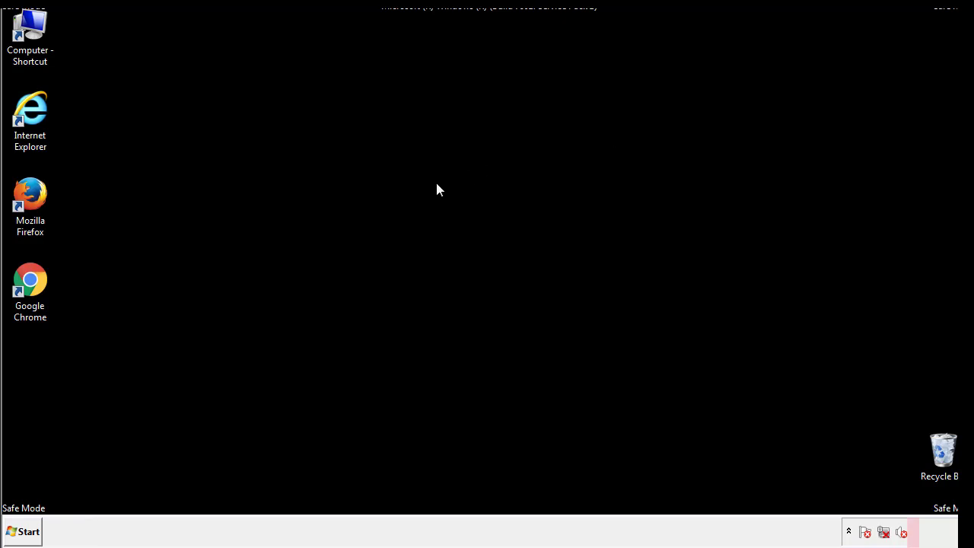
mouse_move(40, 381)
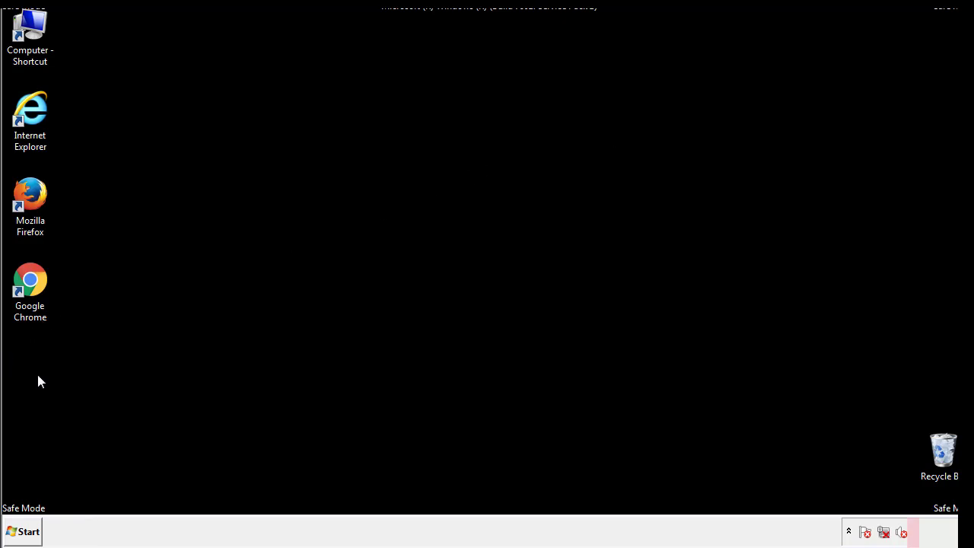
left_click(21, 531)
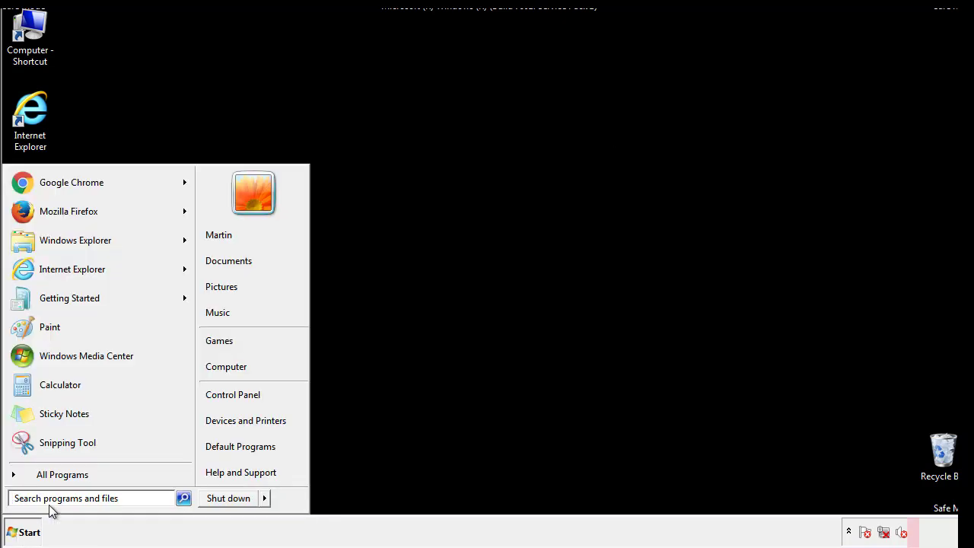
type("mscon")
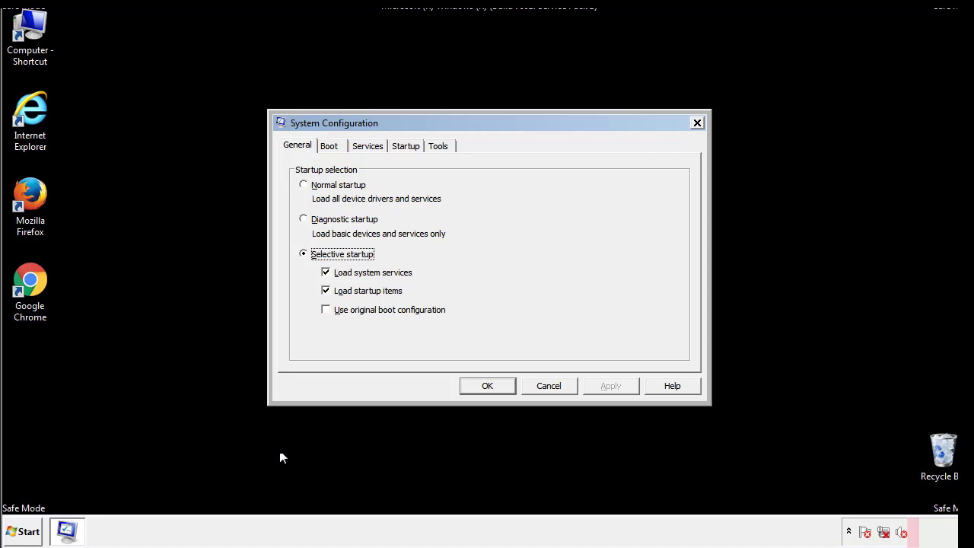
Step: Uncheck Safe boot in the Boot settings, apply, and restart the computer
left_click(329, 146)
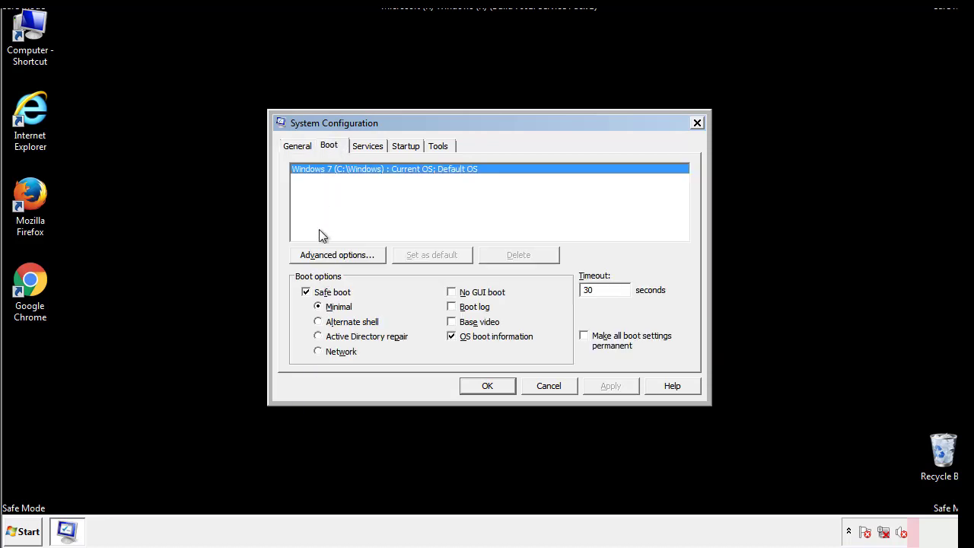
left_click(306, 292)
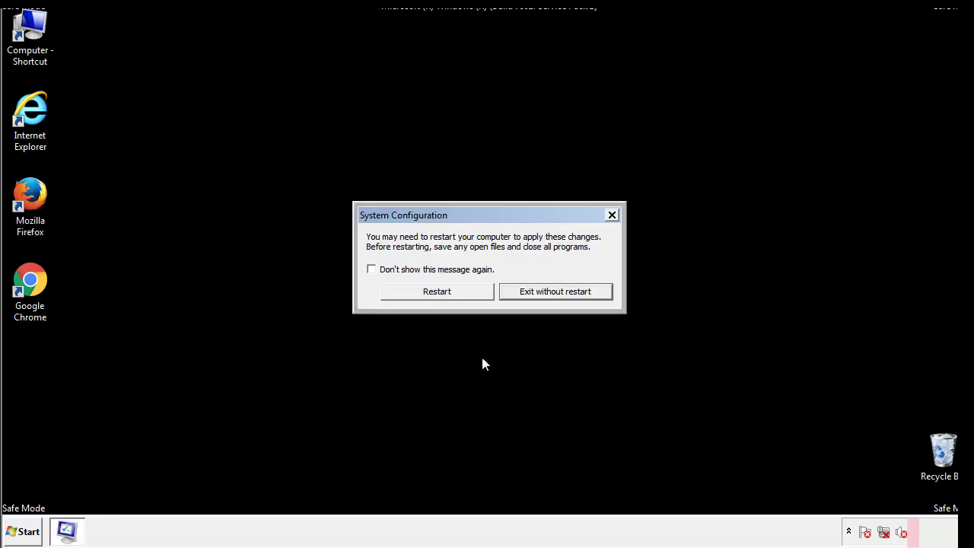
left_click(437, 291)
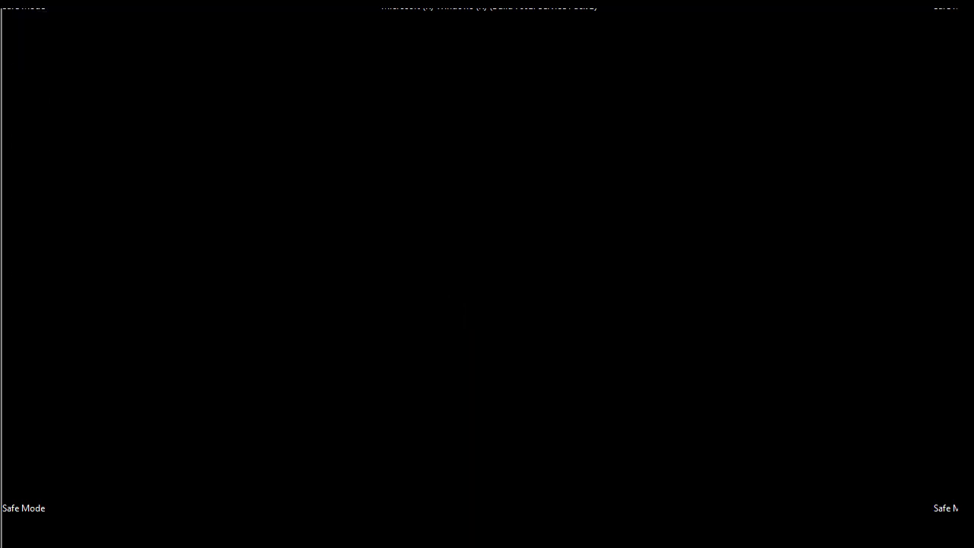